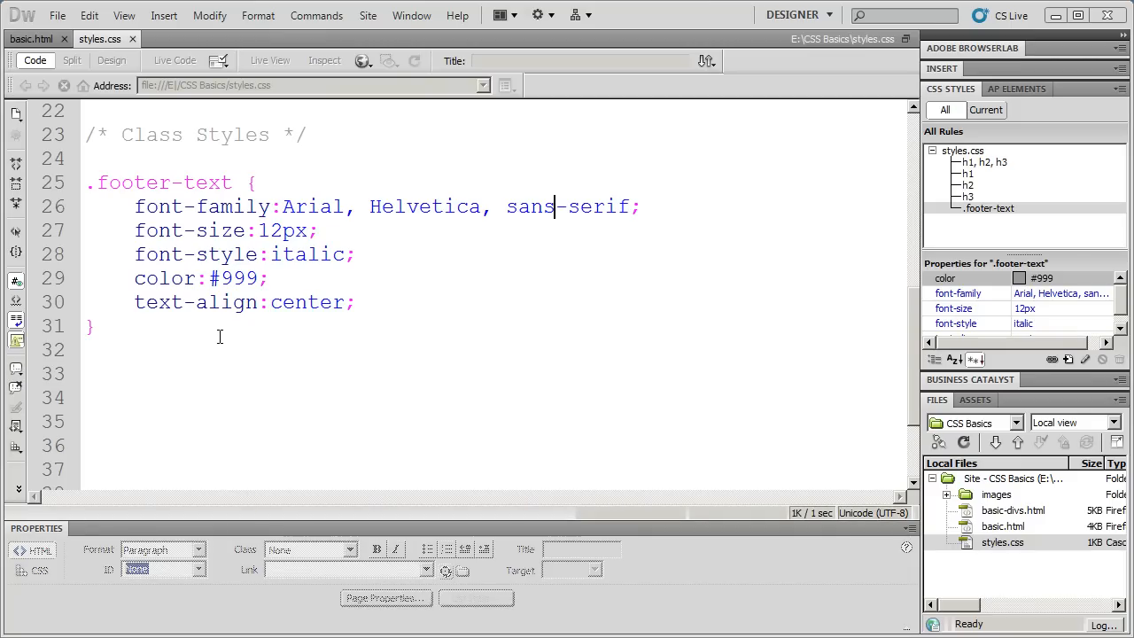
mouse_move(335, 335)
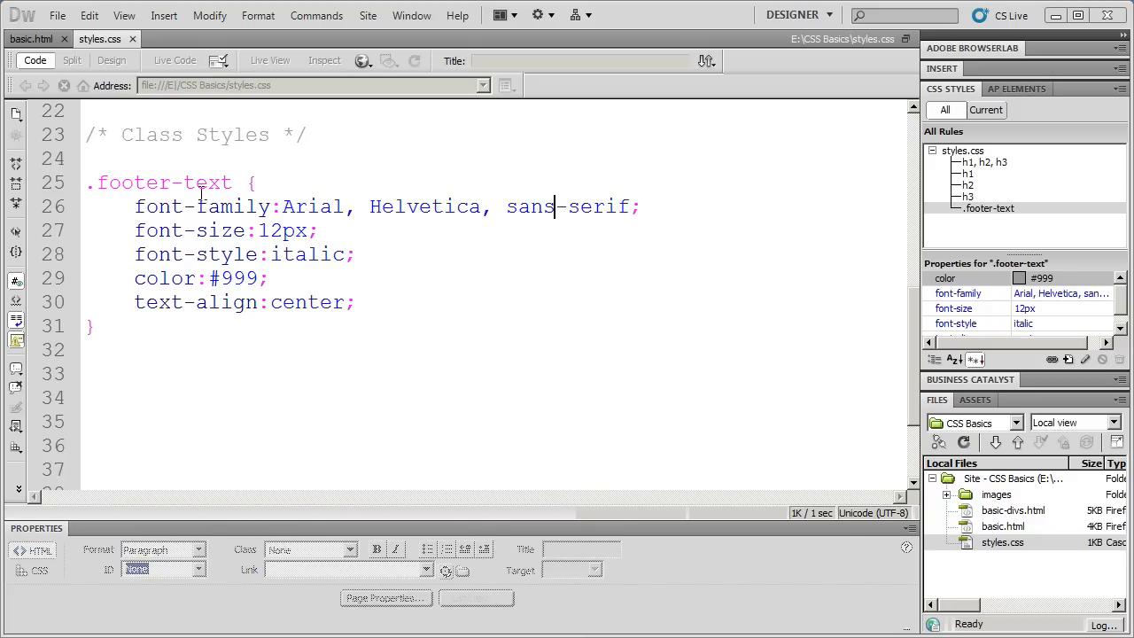
Step: Review the existing rules in styles.css, including .footer-text and the h3 rule's properties
scroll(up, 3)
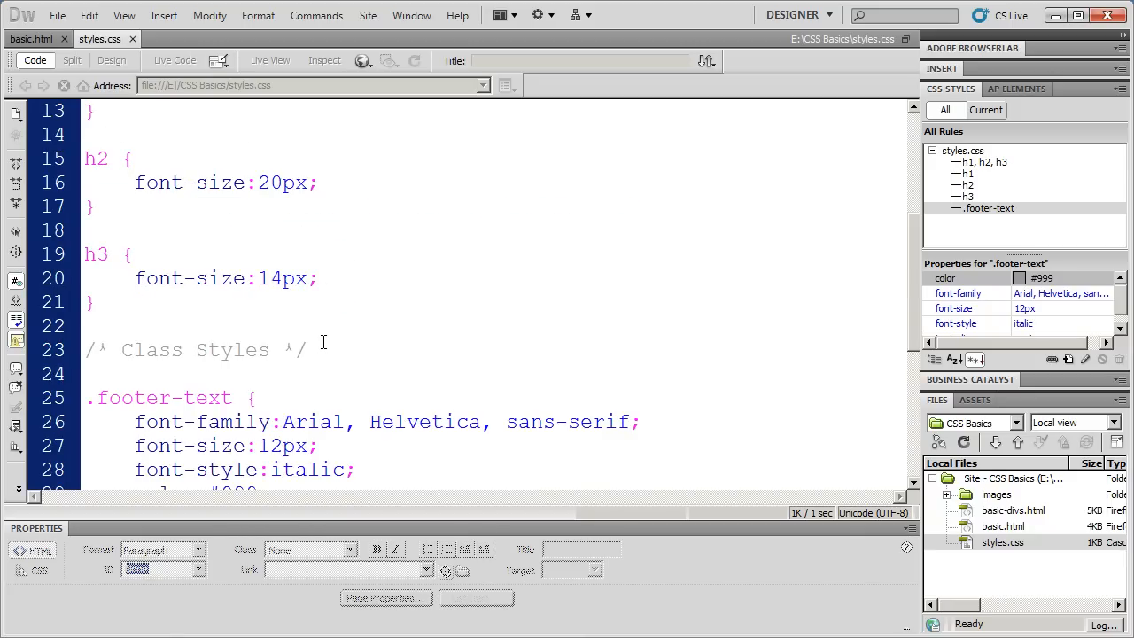
scroll(up, 3)
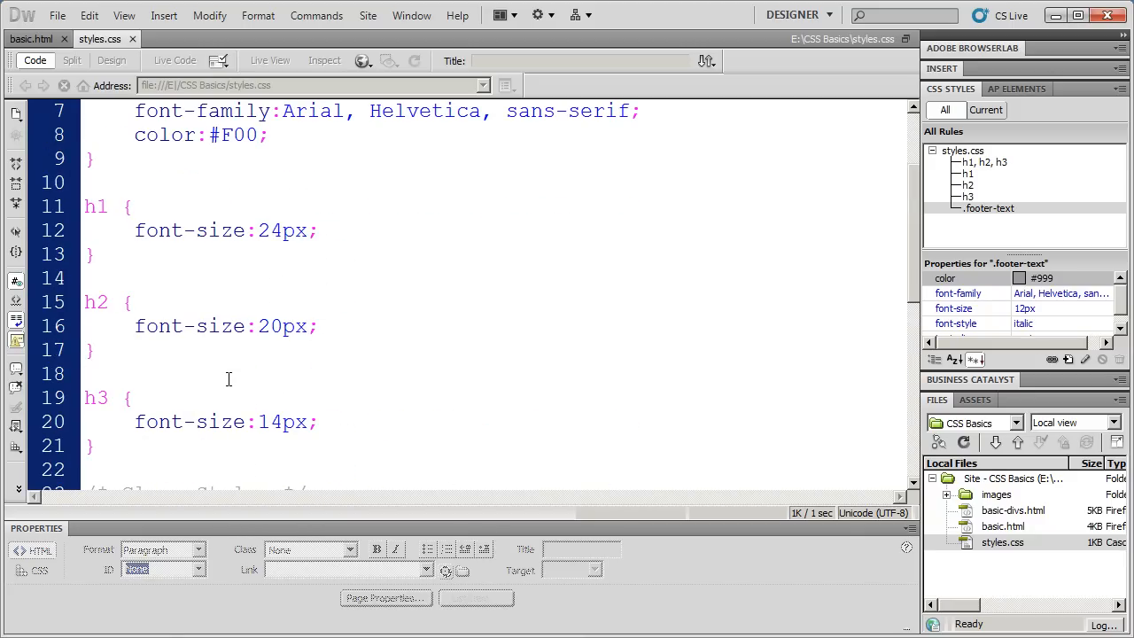
scroll(down, 3)
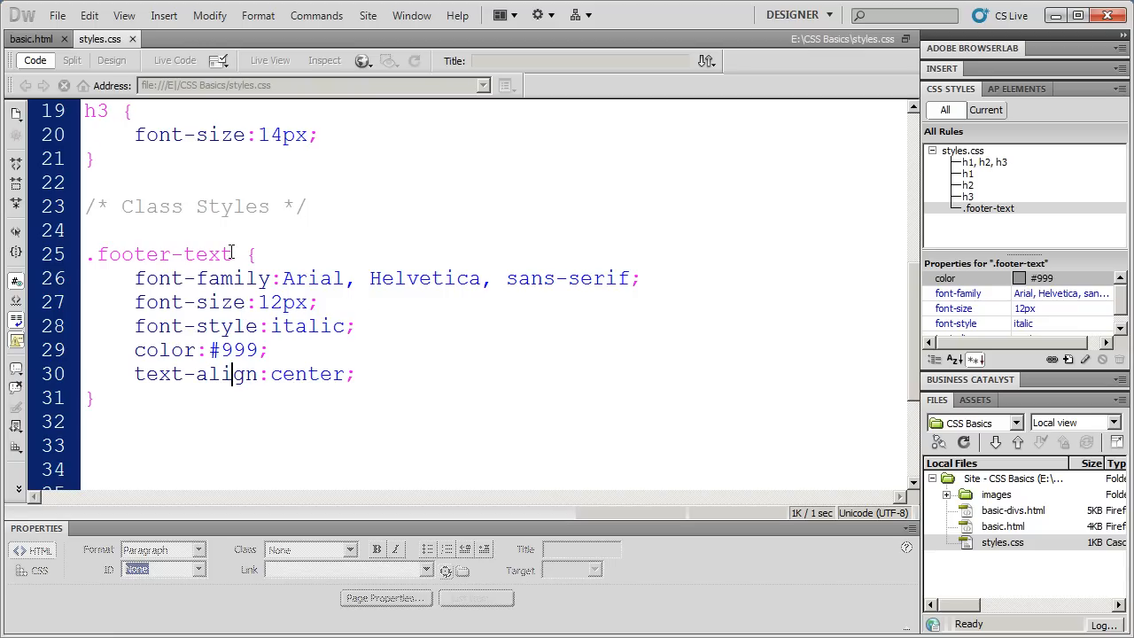
double_click(159, 255)
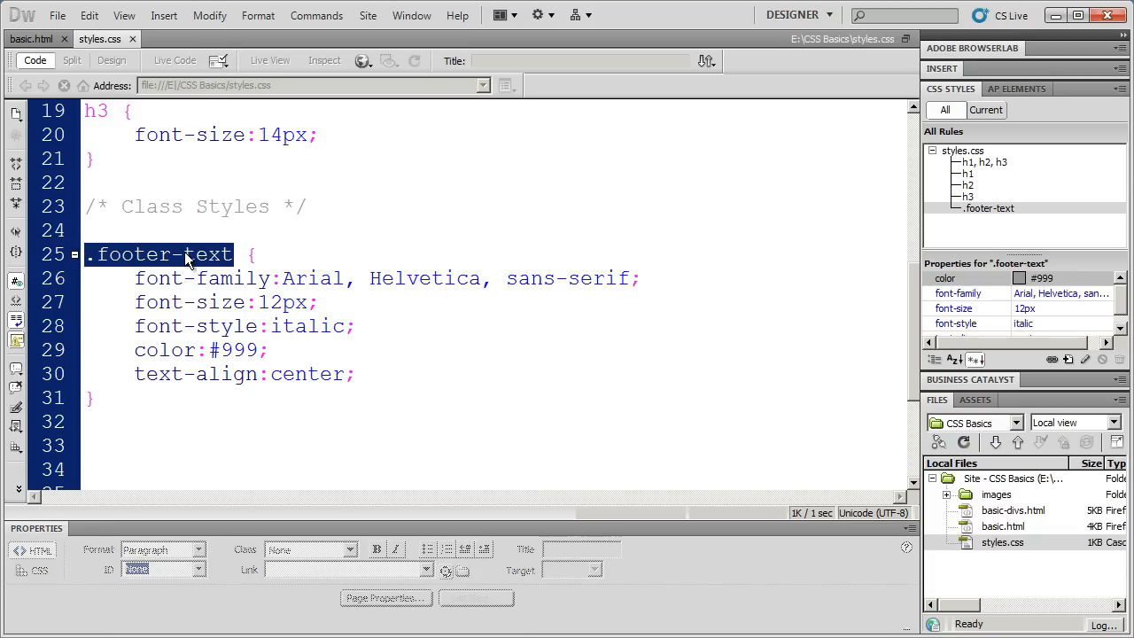
click(965, 195)
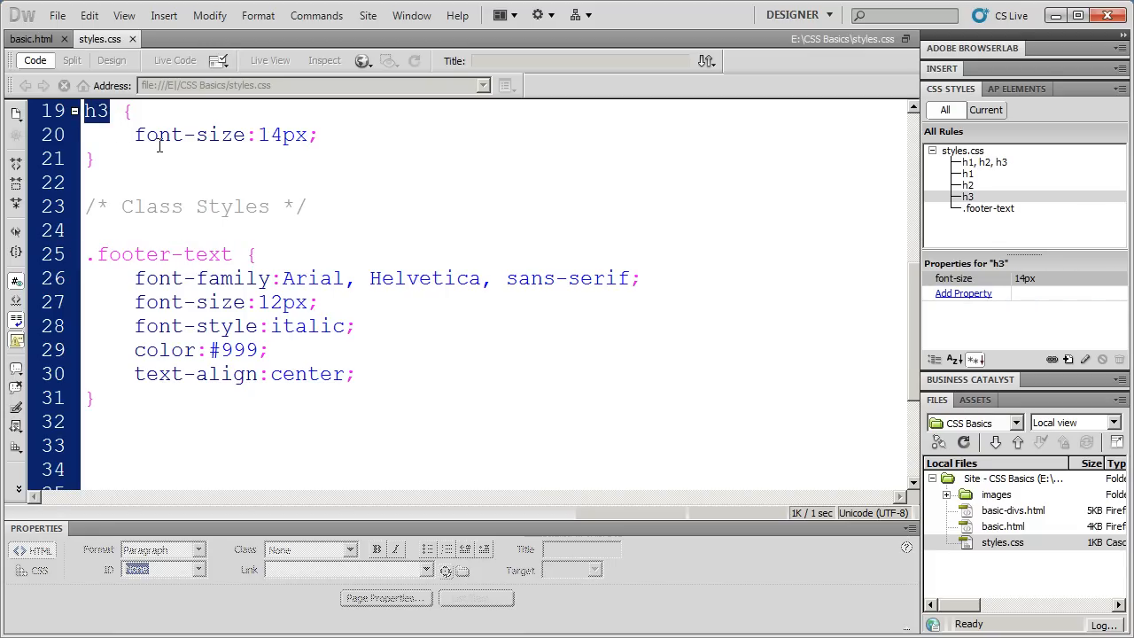
mouse_move(222, 335)
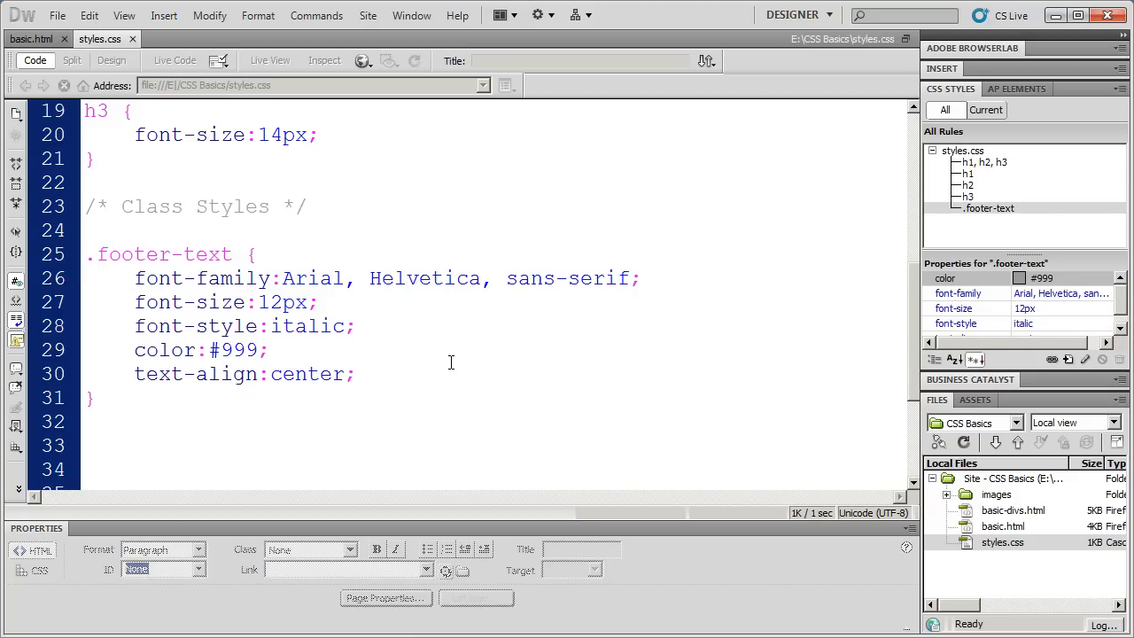
scroll(down, 3)
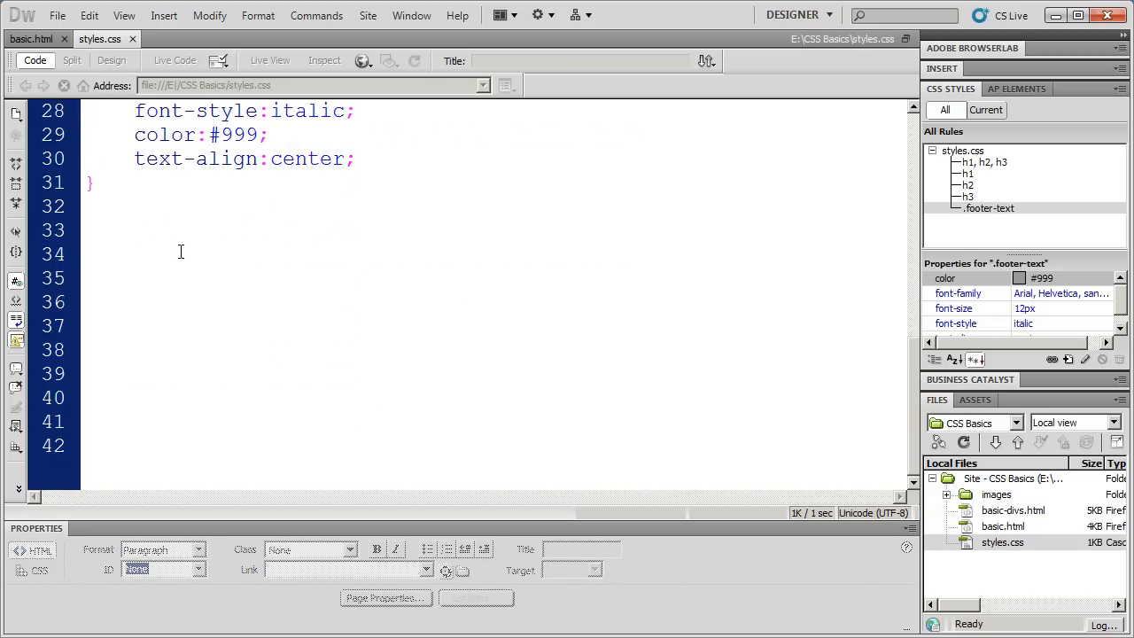
Step: Start a new .sample { rule below .footer-text and begin a font property inside it
click(92, 181)
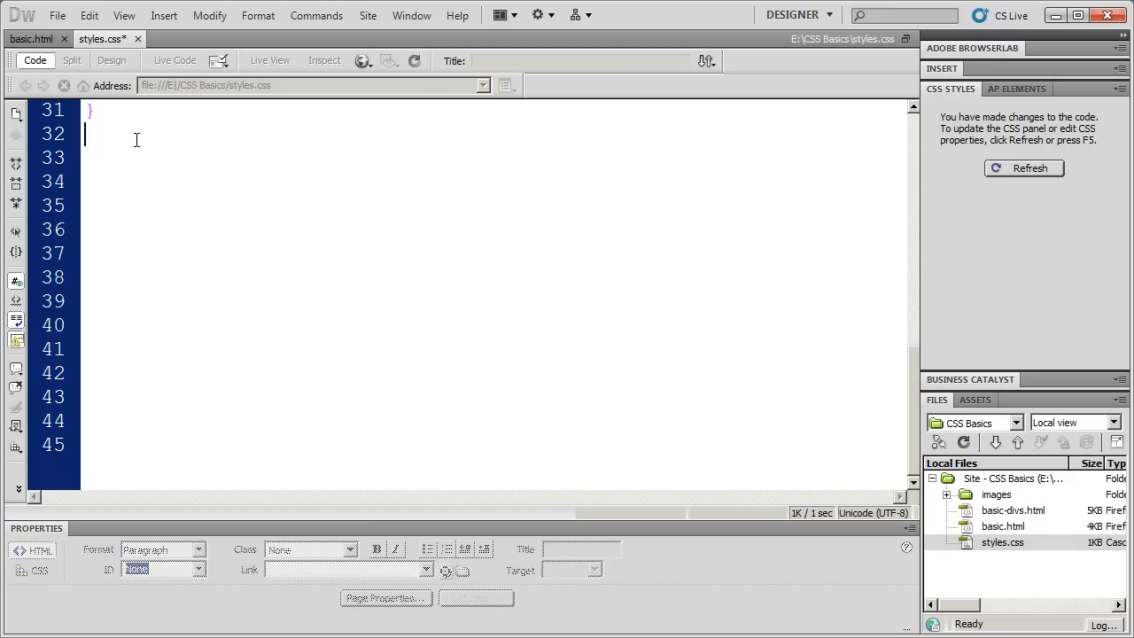
text(.)
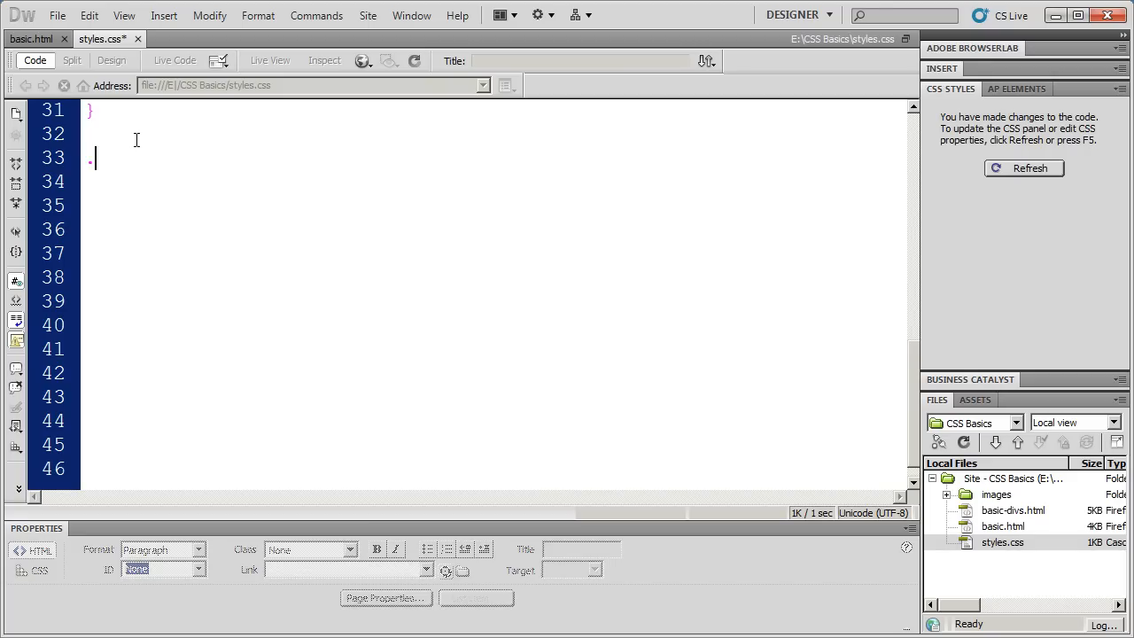
text(.sample)
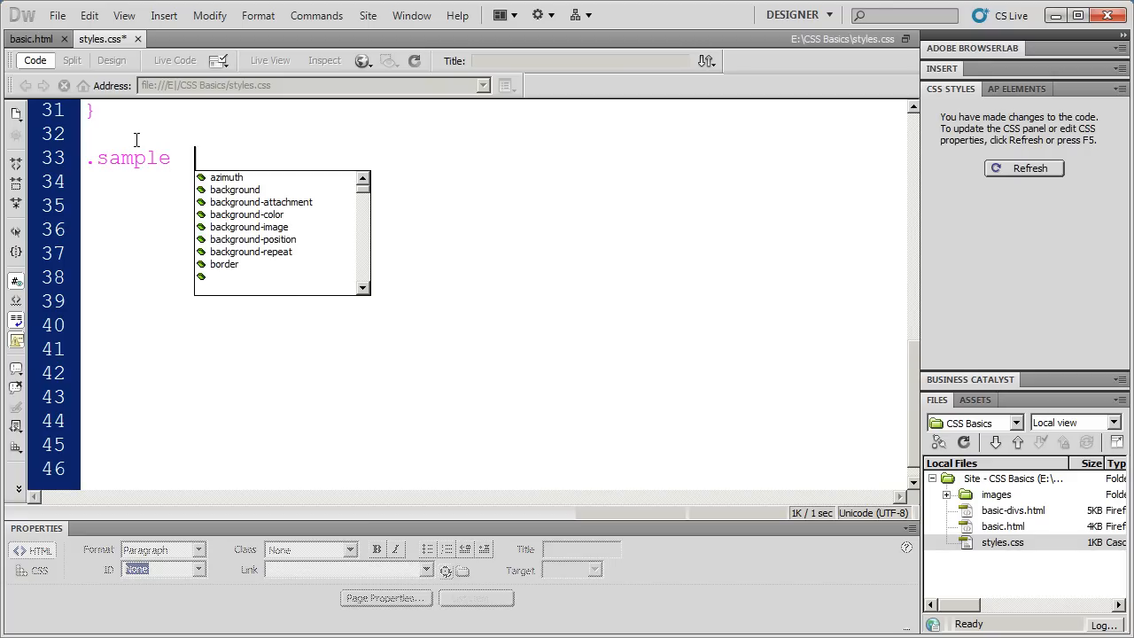
text({)
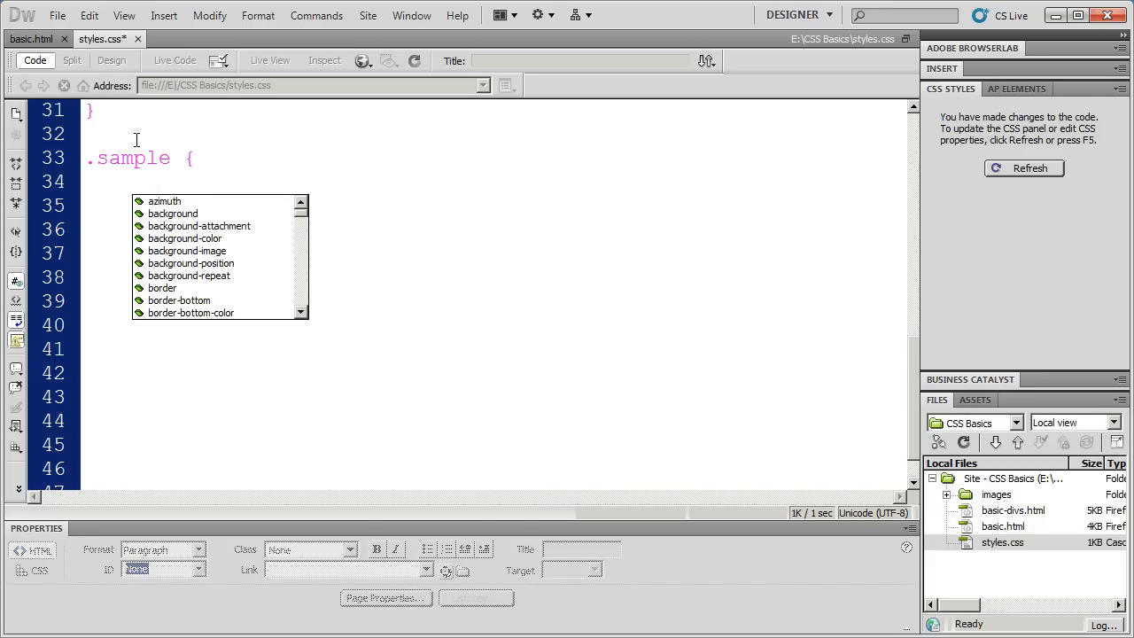
click(133, 181)
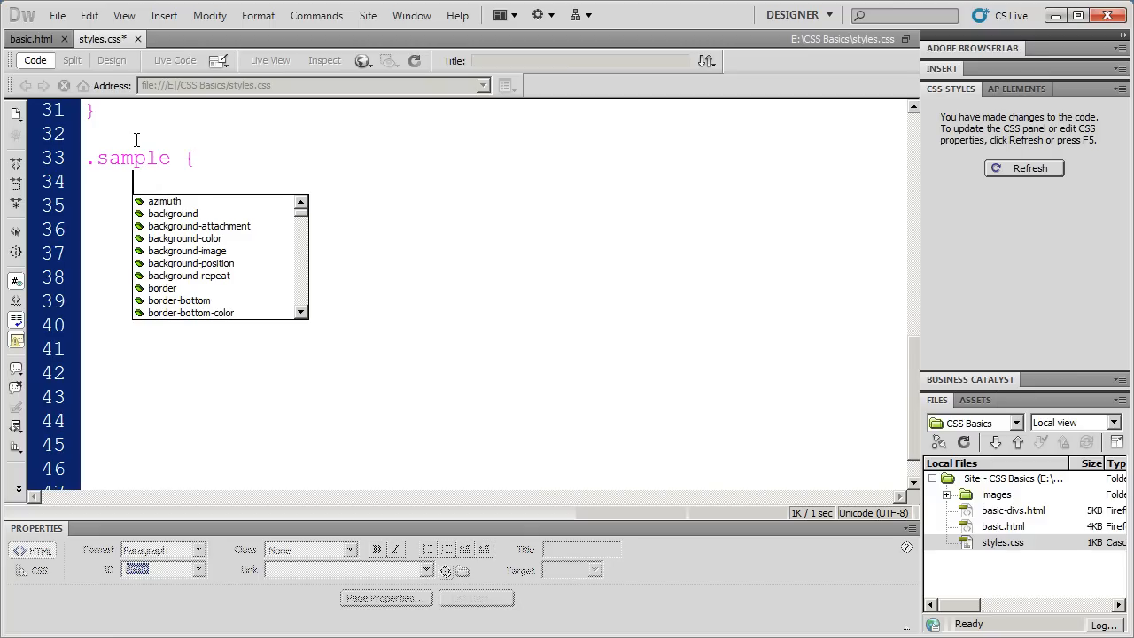
text(fotn)
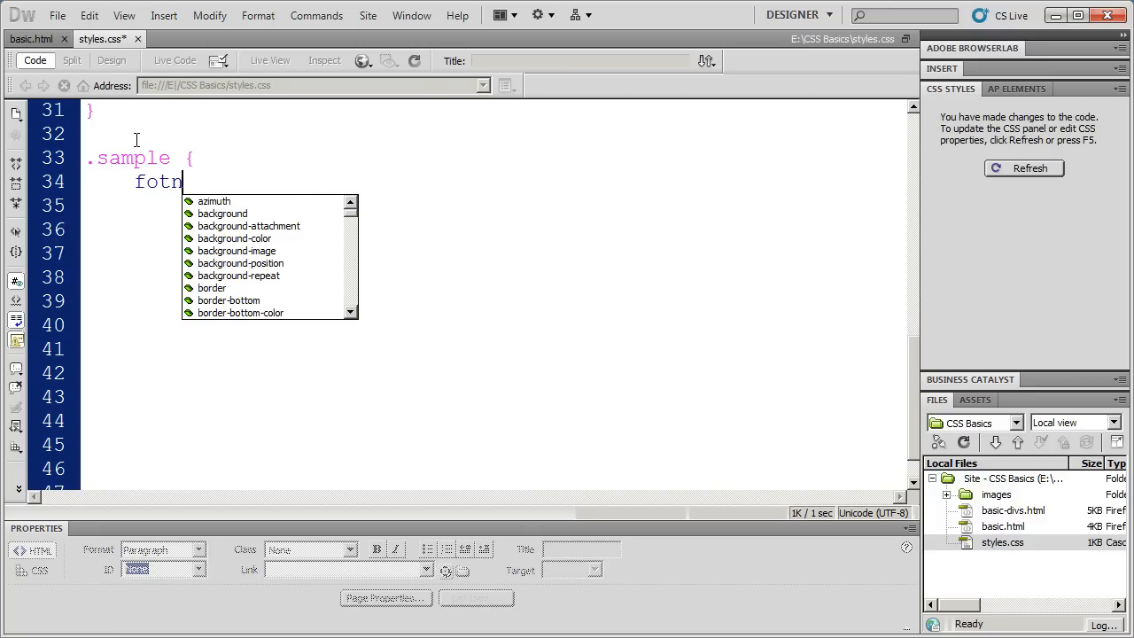
text(font)
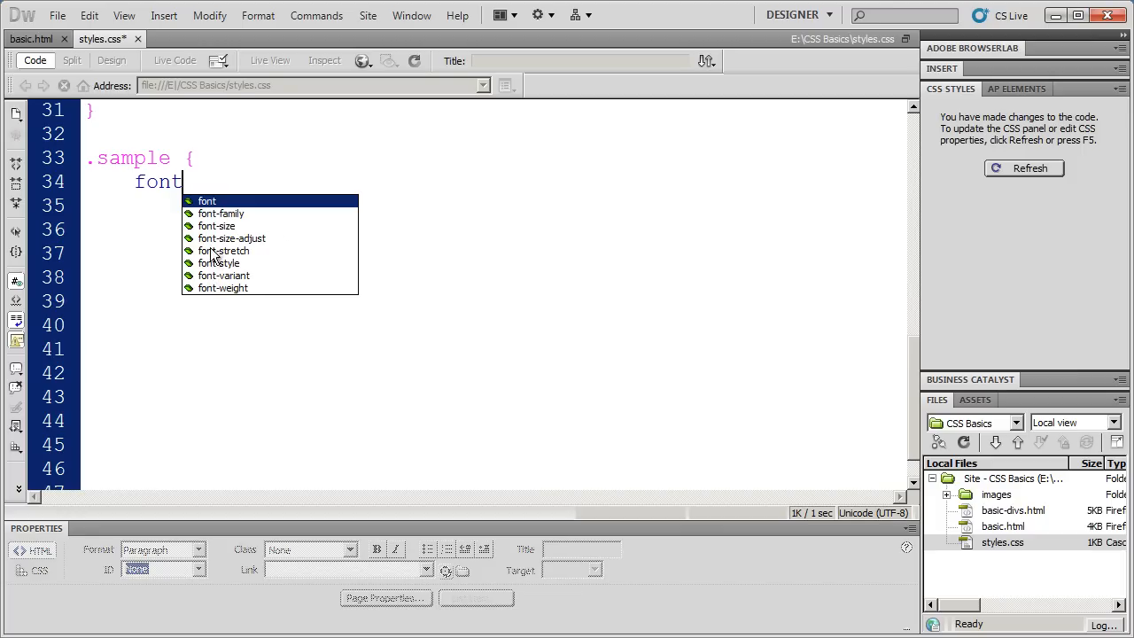
mouse_move(219, 292)
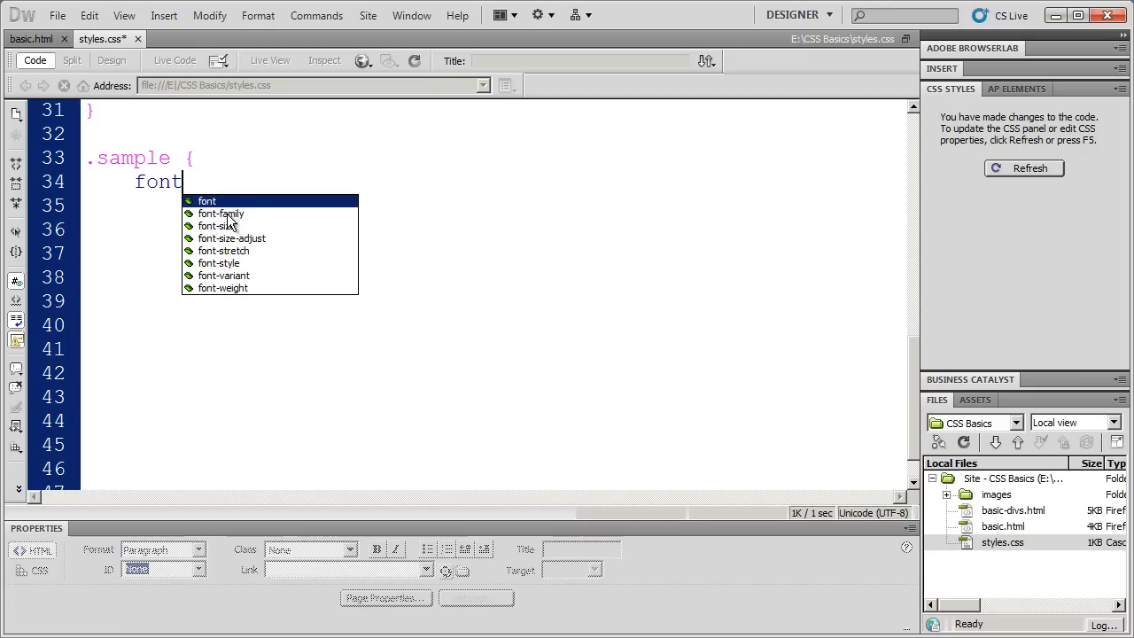
Step: Set the .sample rule's font-family to Arial, Helvetica, sans-serif from the code hints
click(220, 213)
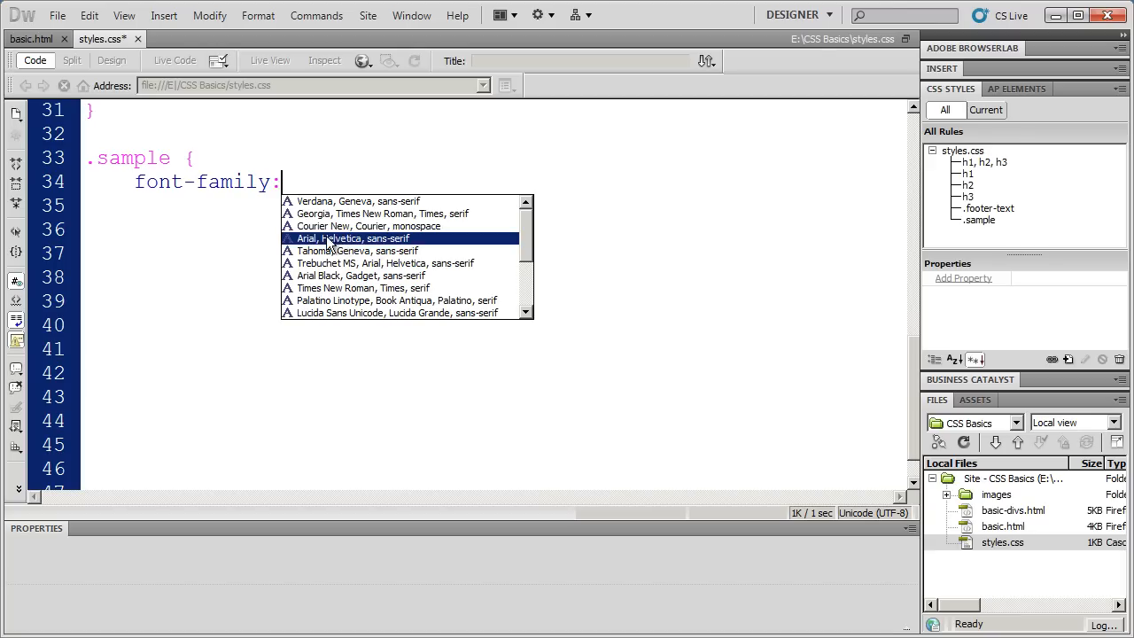
mouse_move(370, 248)
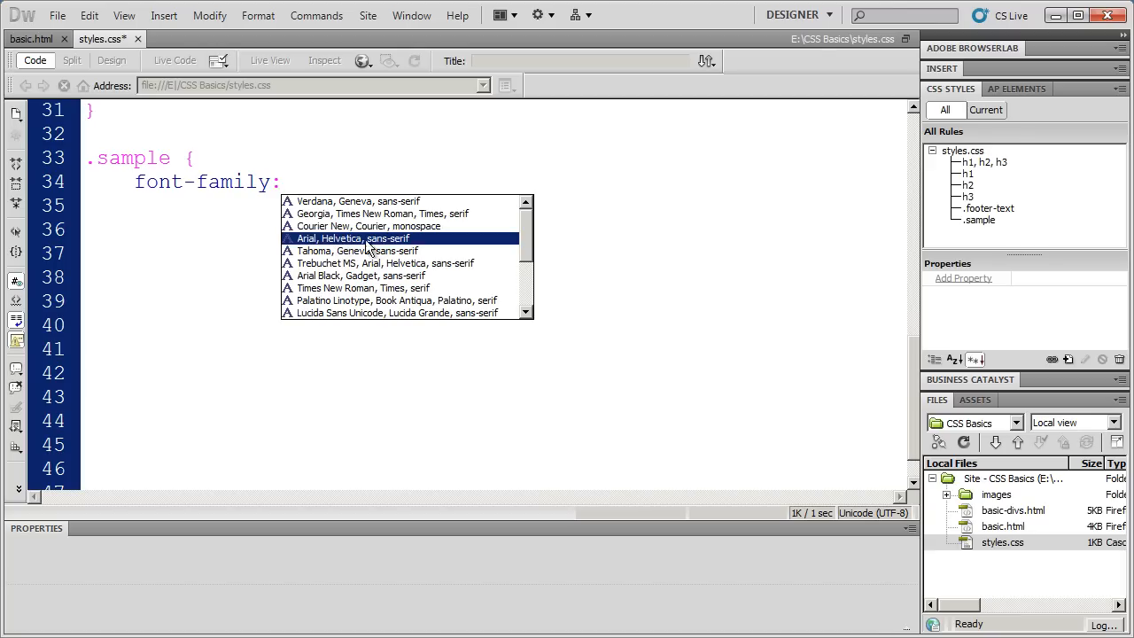
scroll(down, 3)
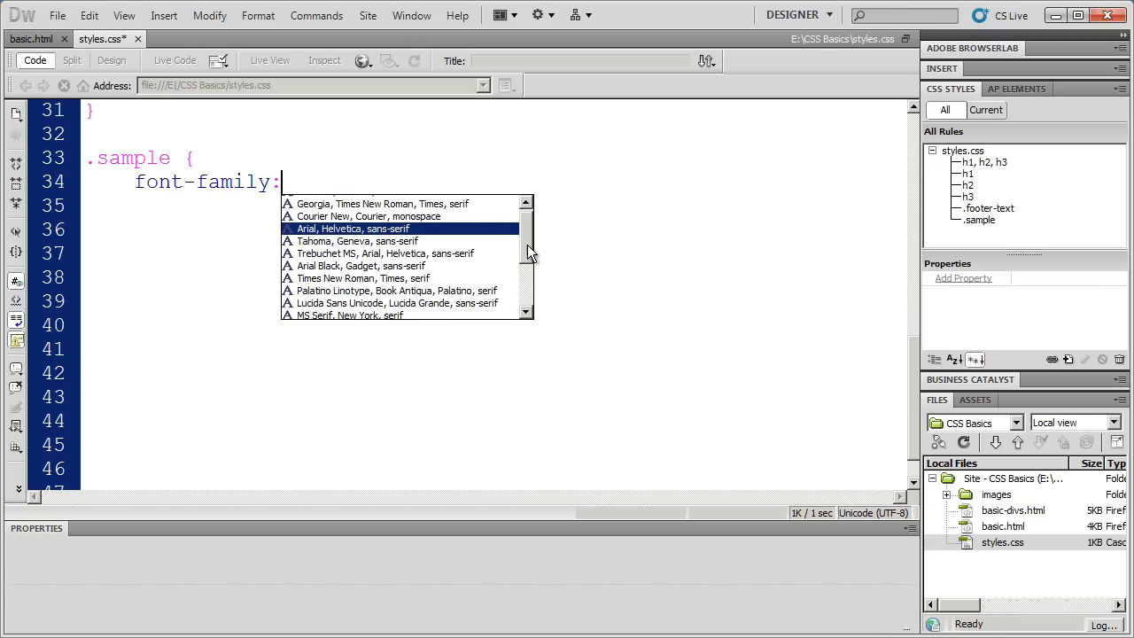
scroll(down, 3)
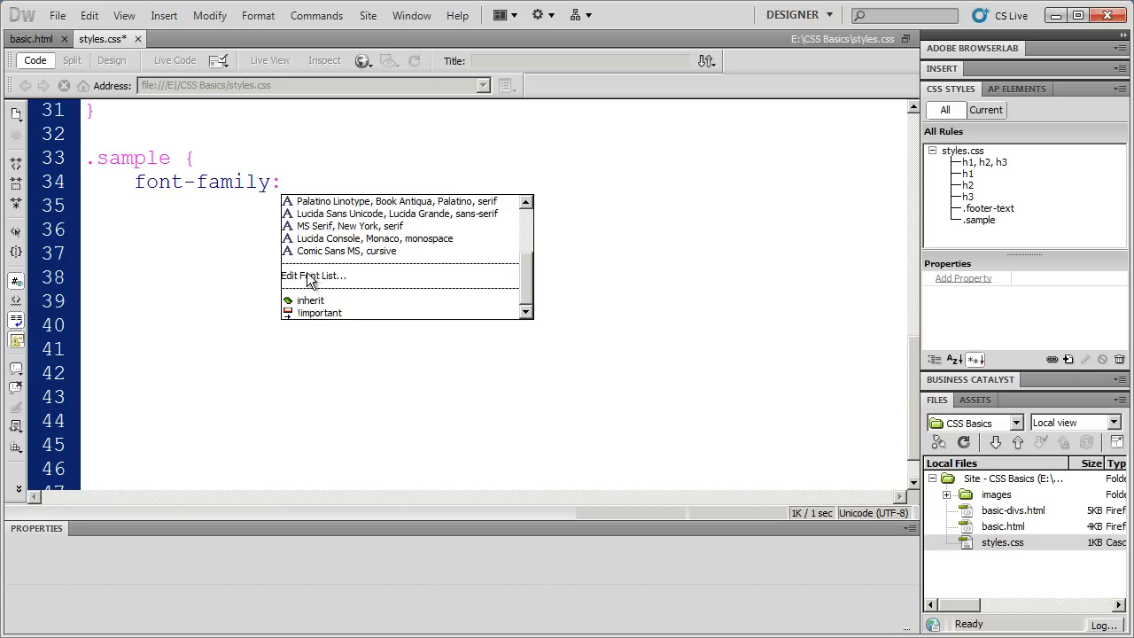
mouse_move(336, 288)
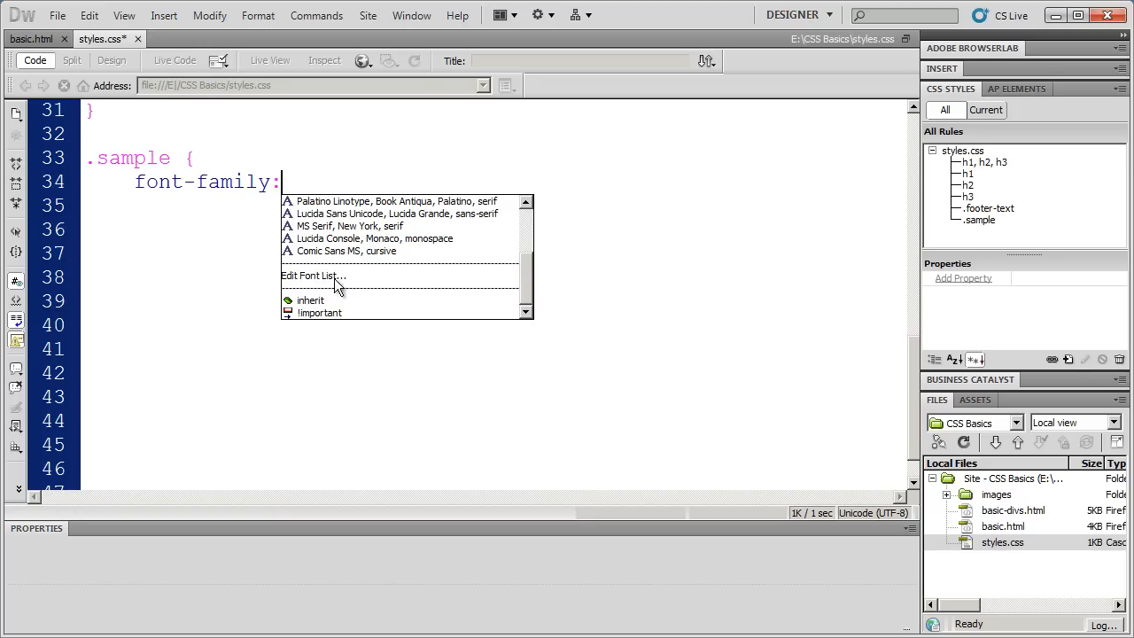
mouse_move(492, 280)
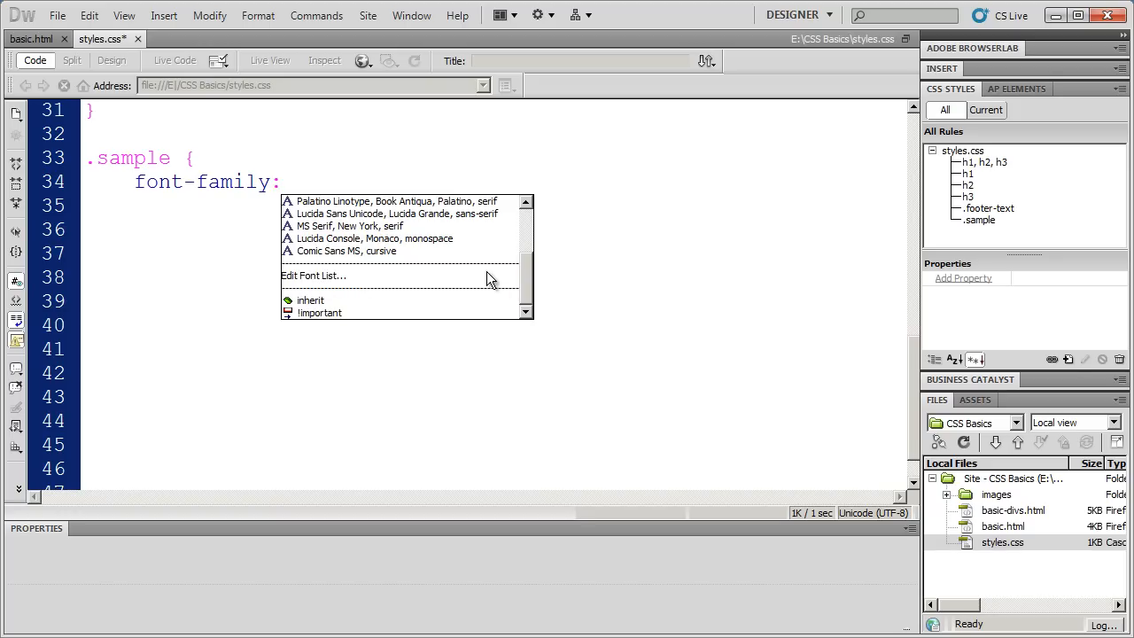
scroll(up, 3)
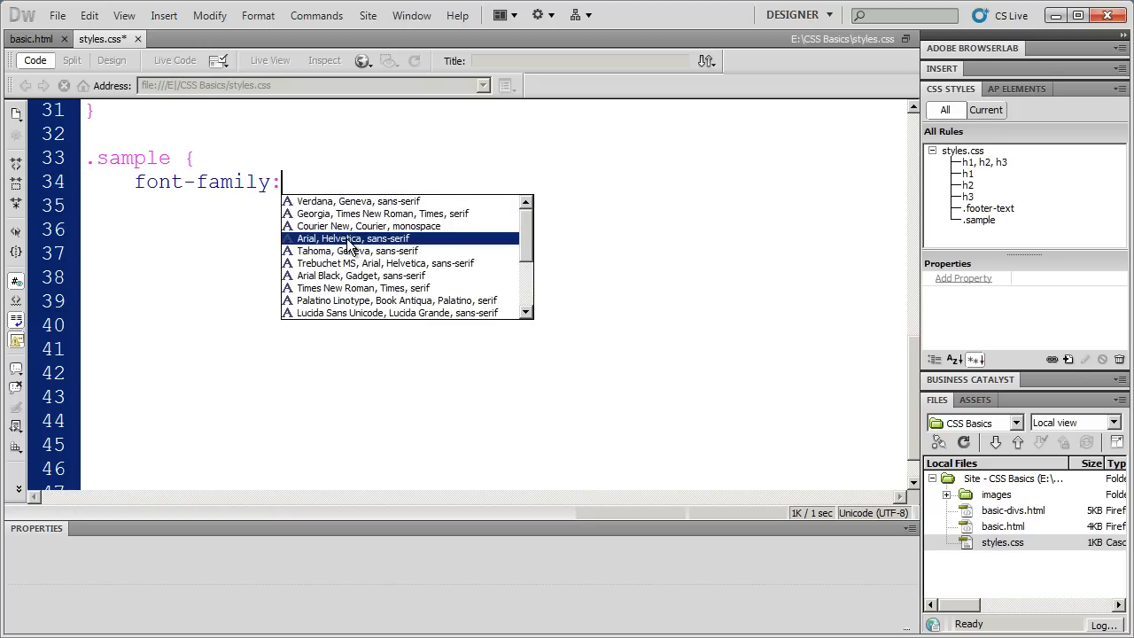
click(353, 238)
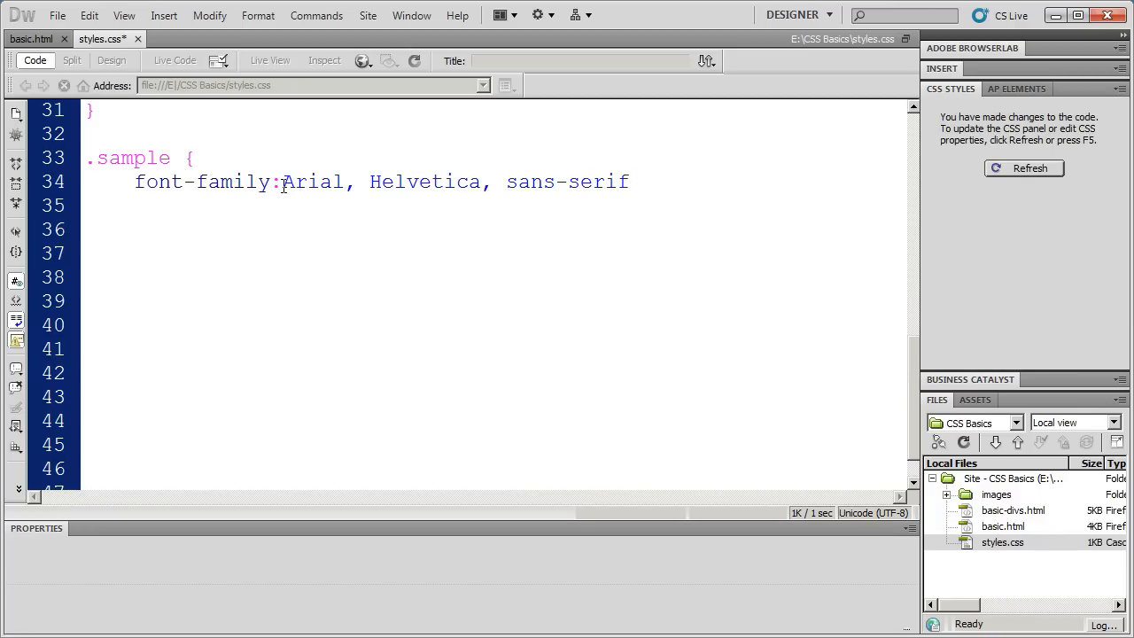
Step: Review the Arial, Helvetica and sans-serif values in the font-family declaration
double_click(312, 181)
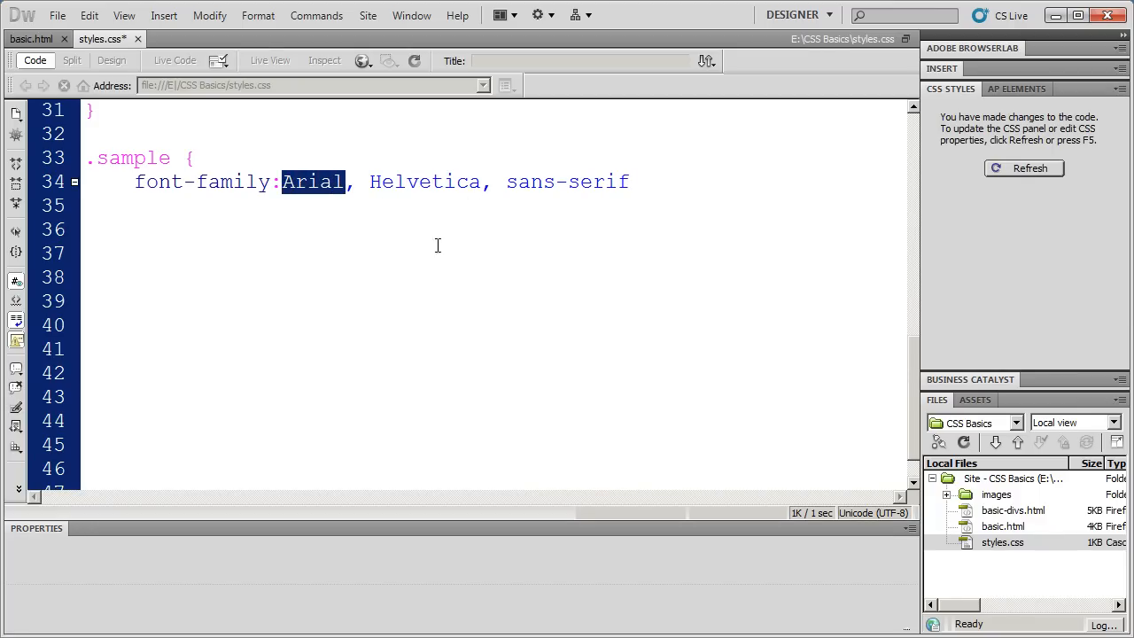
click(328, 181)
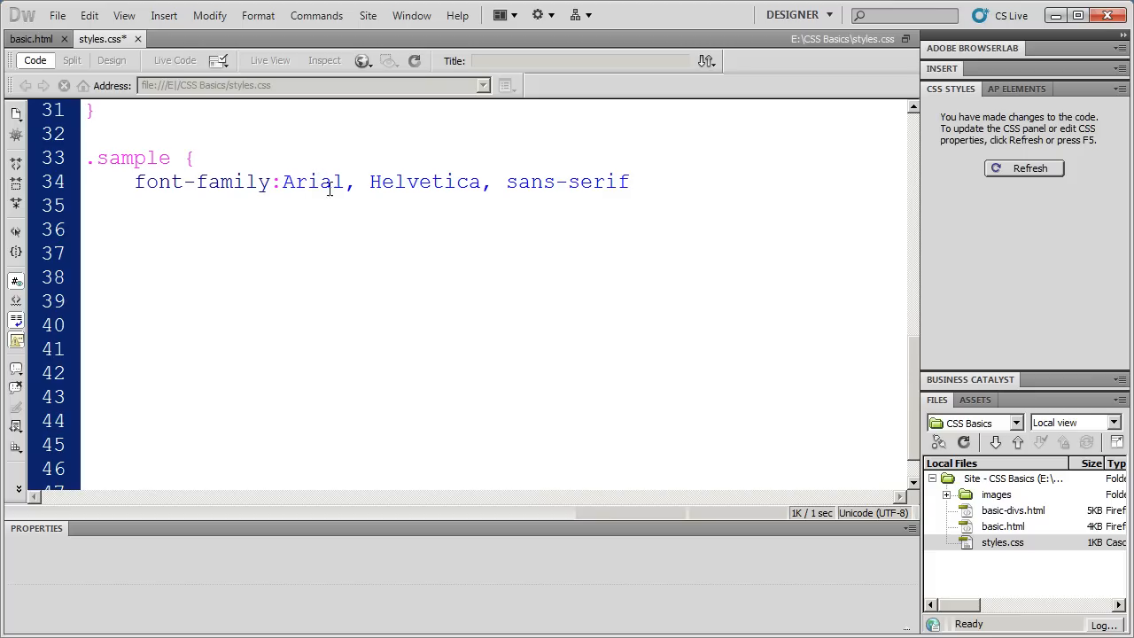
click(309, 180)
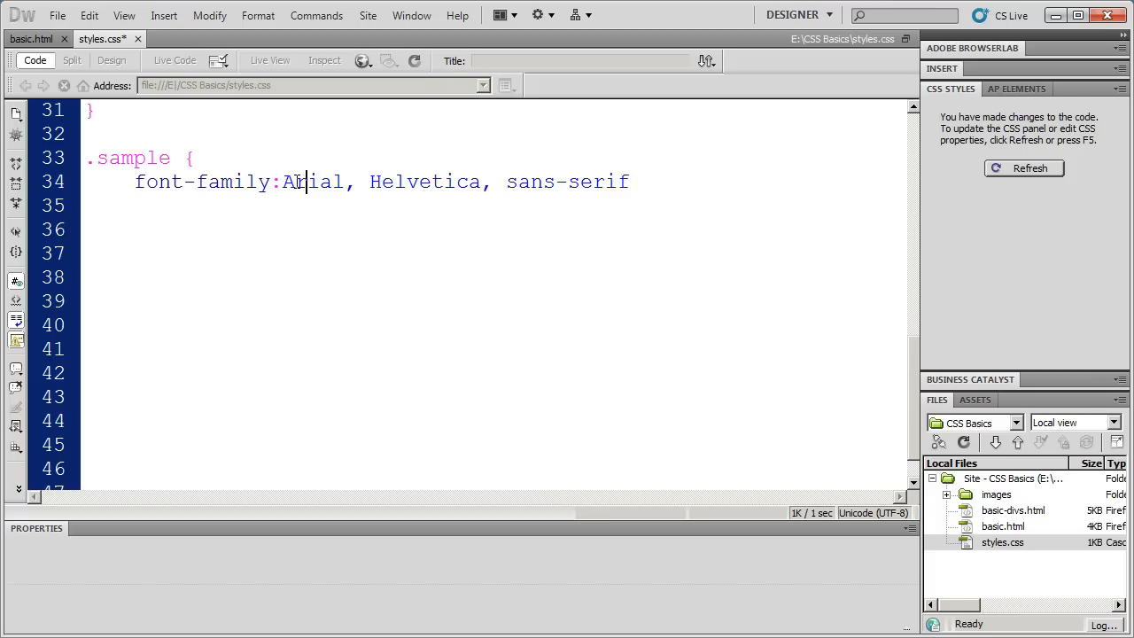
double_click(425, 181)
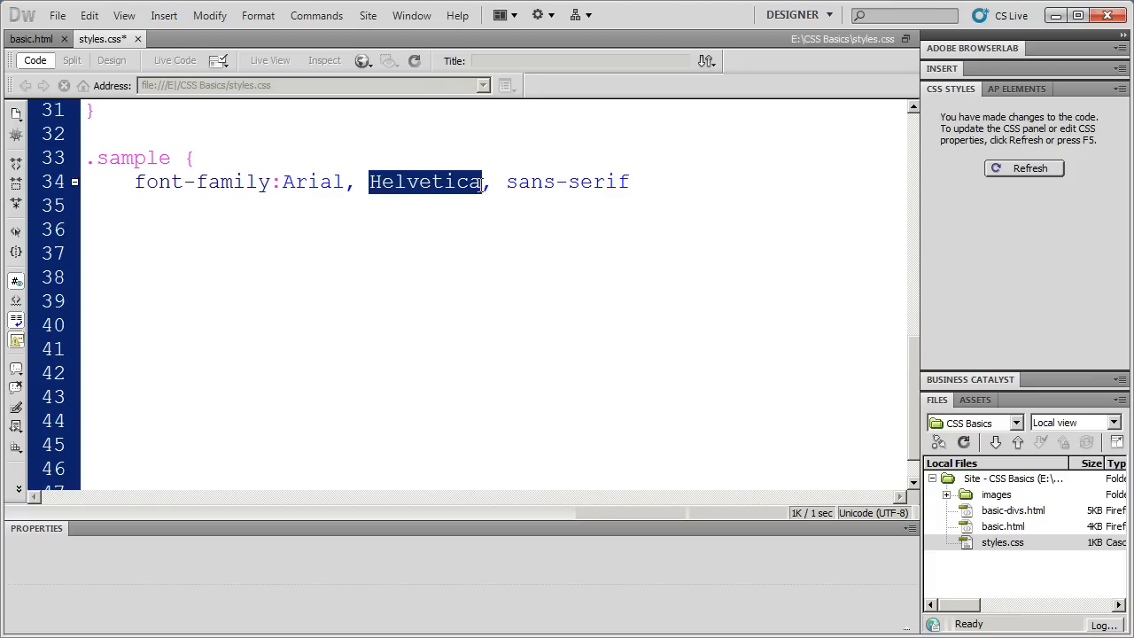
mouse_move(425, 188)
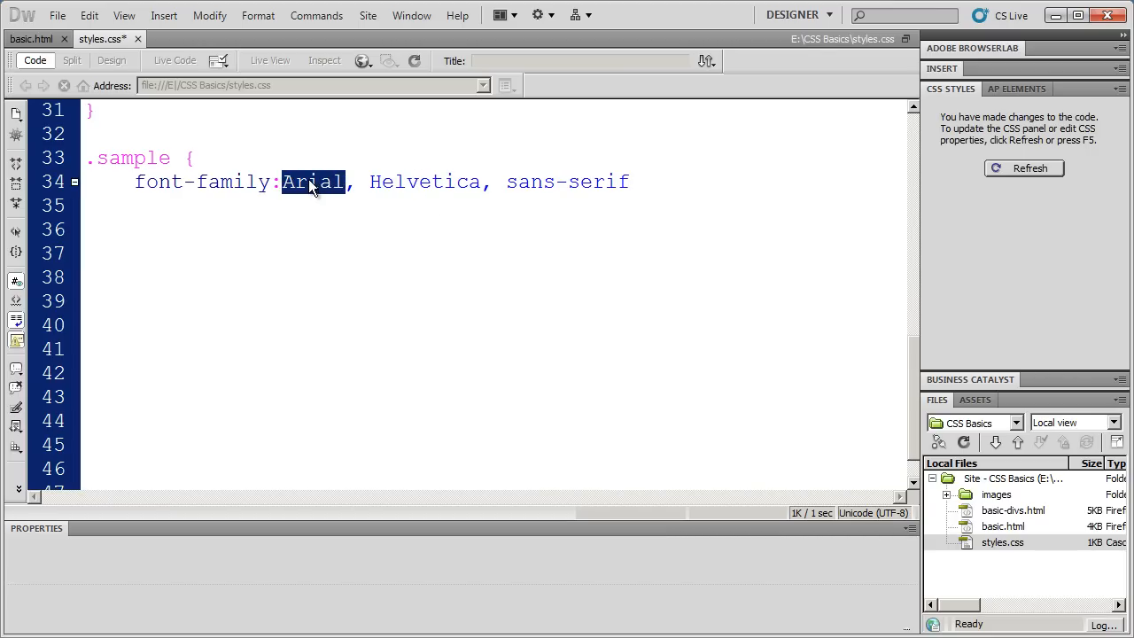
double_click(426, 181)
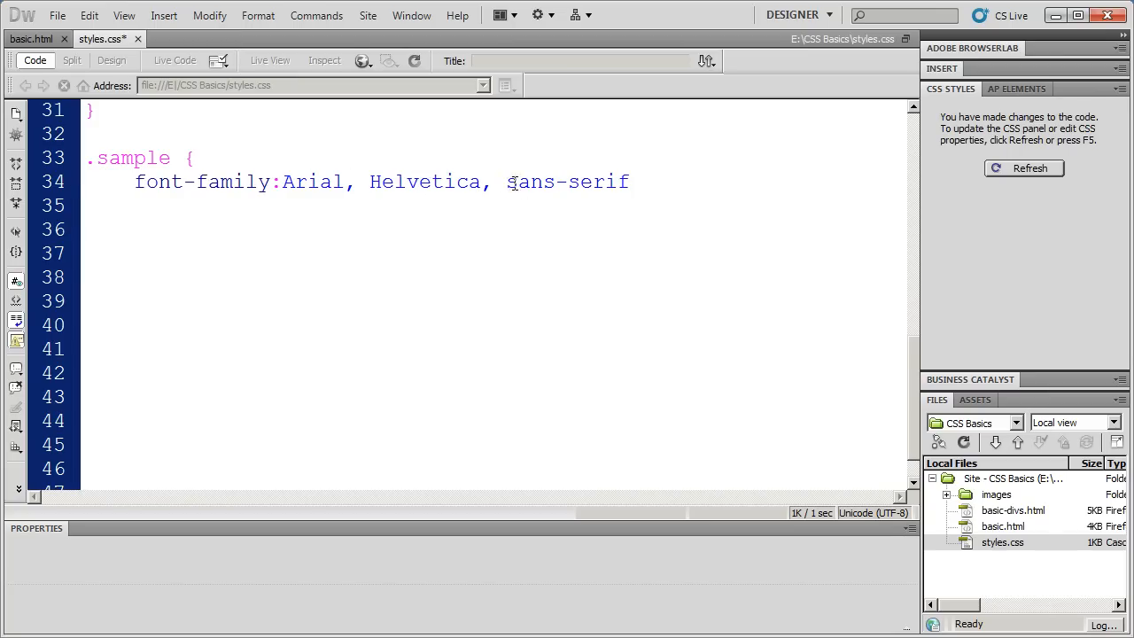
double_click(567, 180)
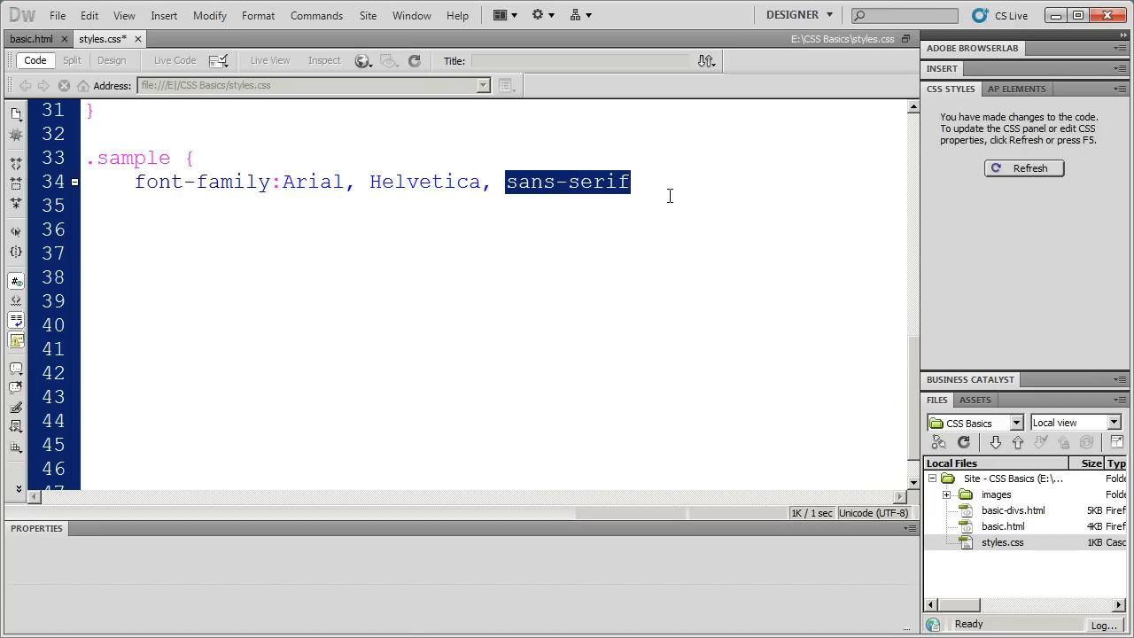
Step: End the font-family declaration with a semicolon and move to its end for a new line
click(687, 182)
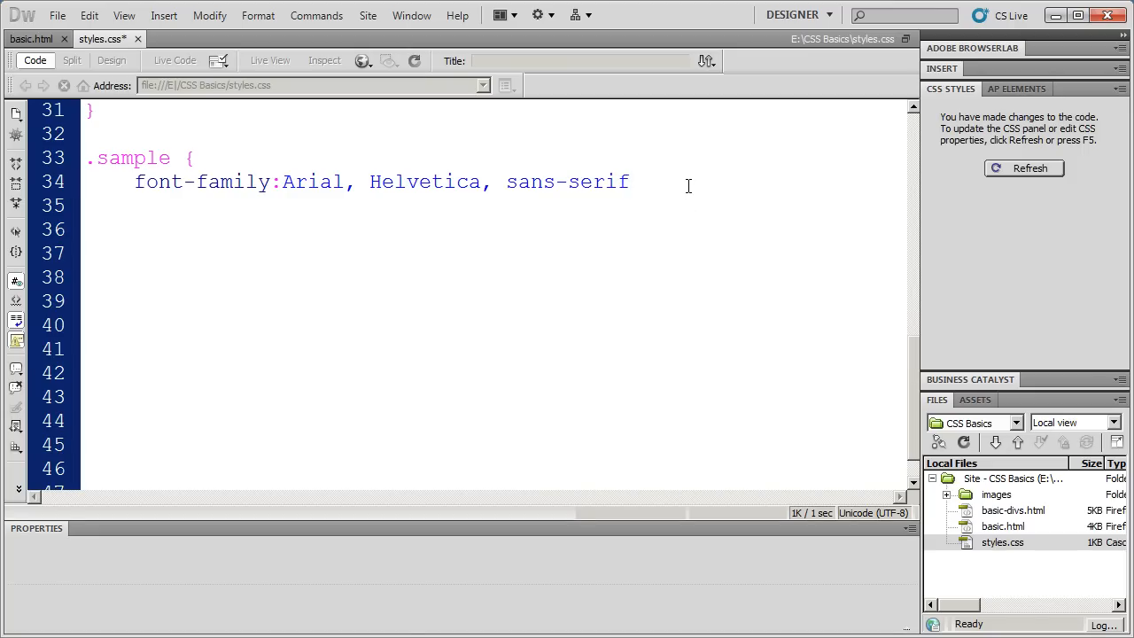
text(;)
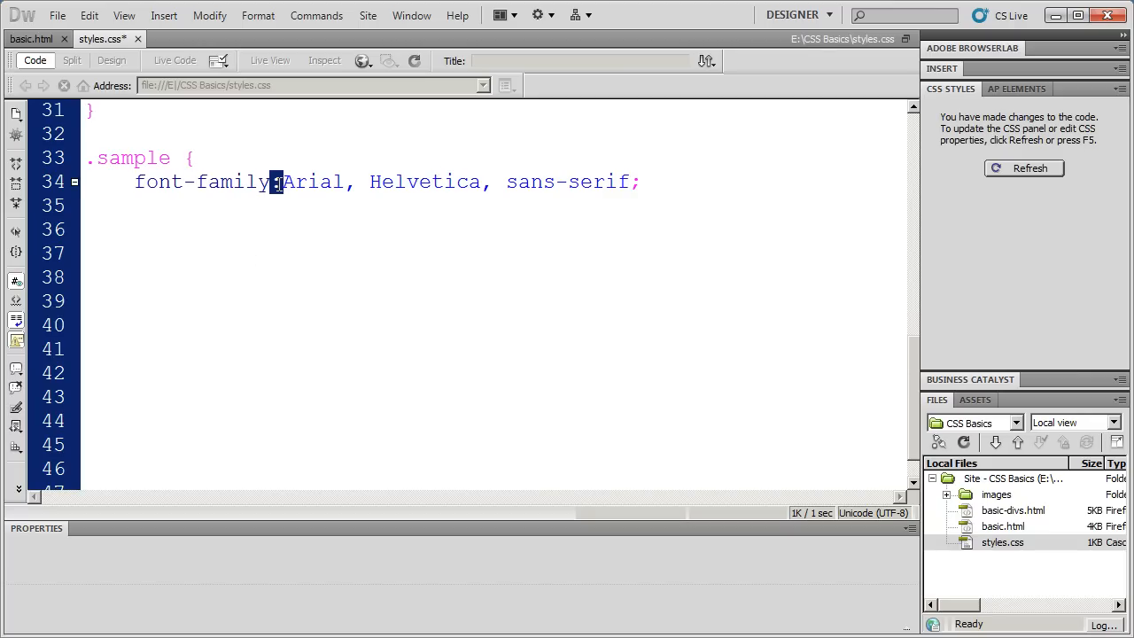
double_click(202, 181)
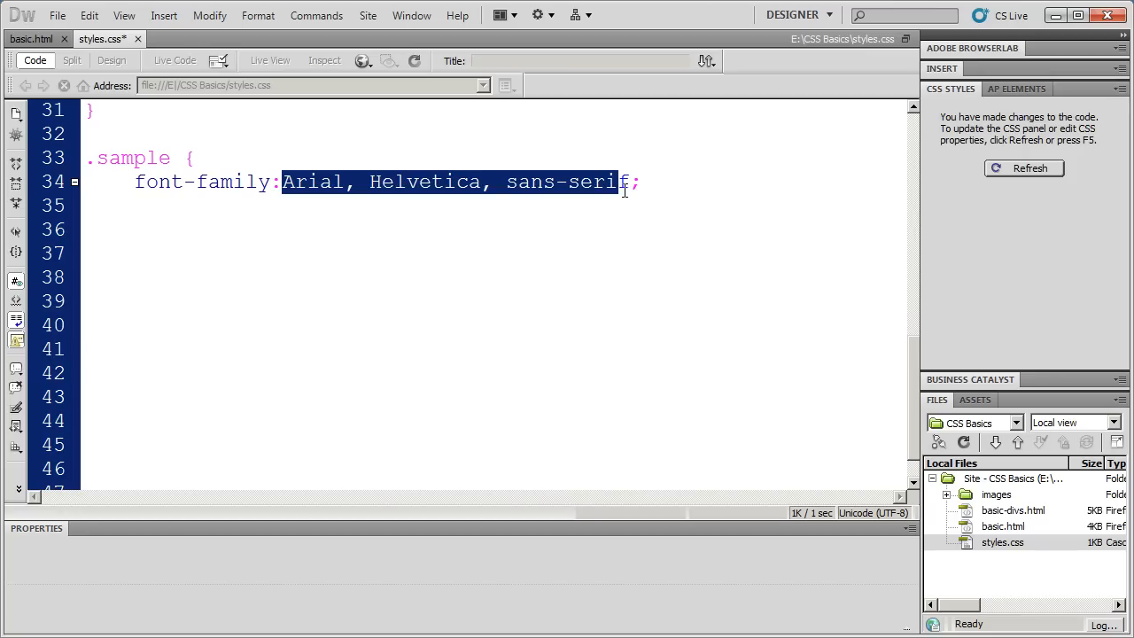
click(657, 181)
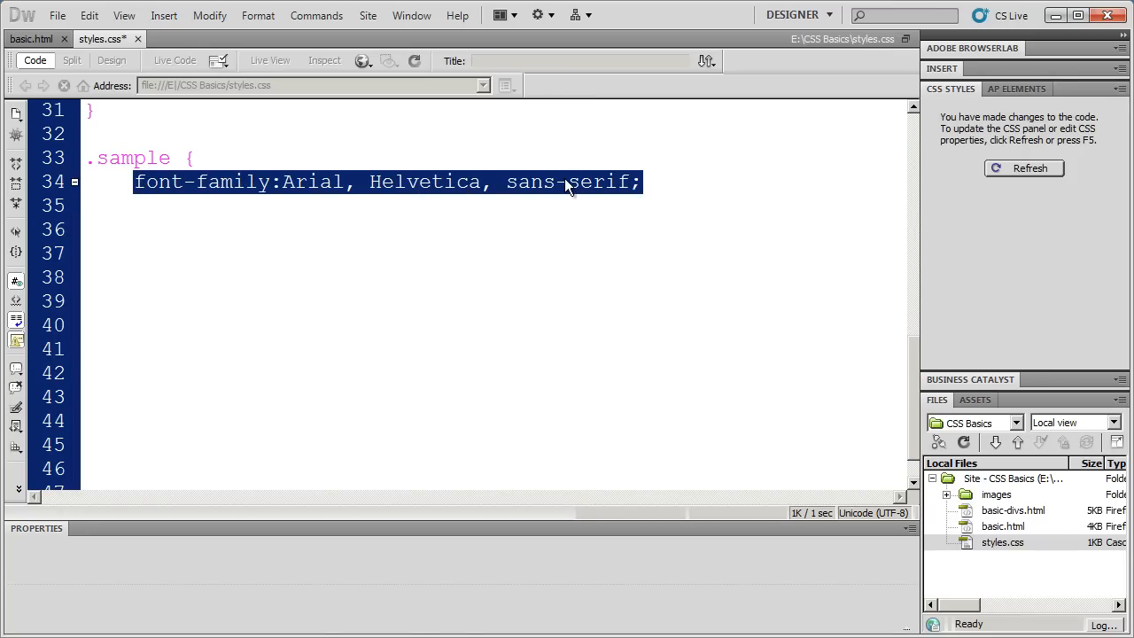
click(766, 179)
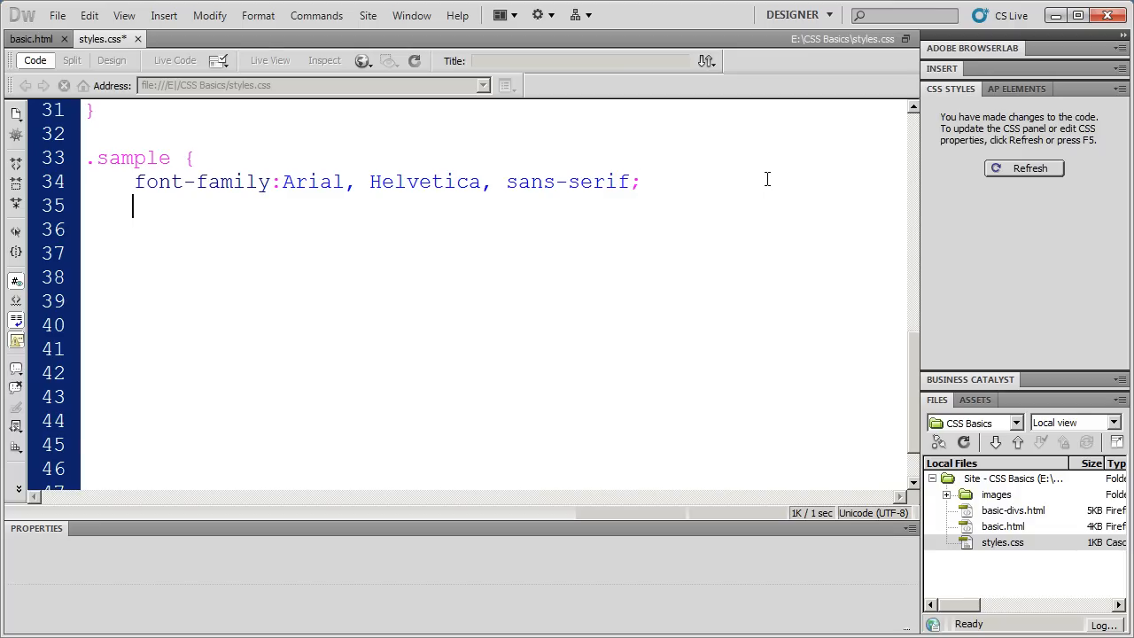
Step: Add font-size:12px; beneath the font-family declaration in the .sample rule
text(font-size)
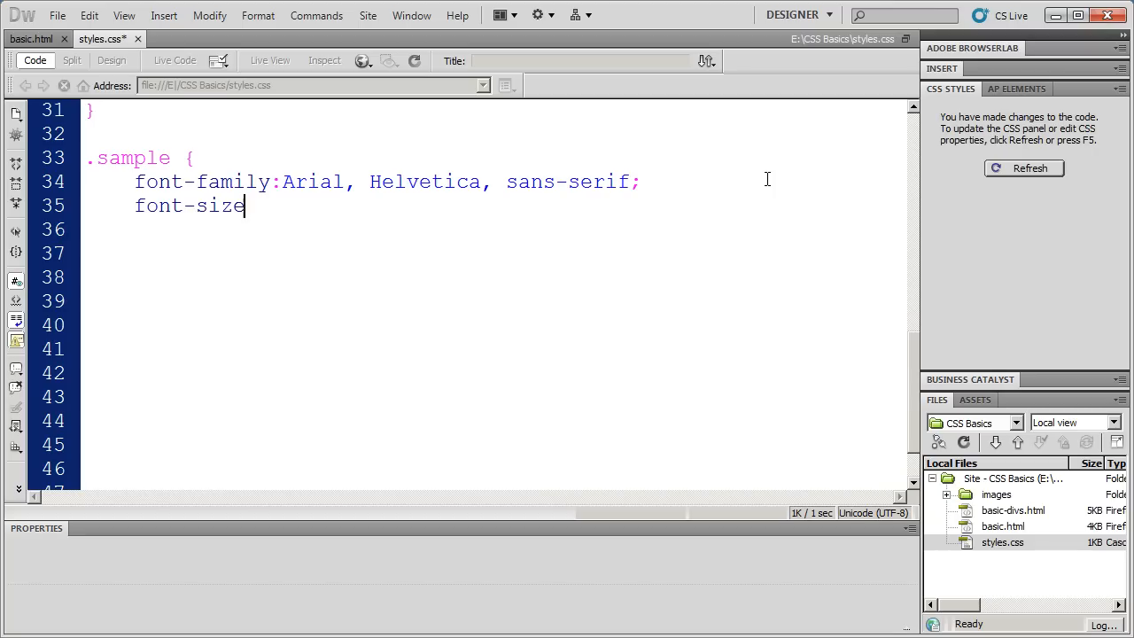
text(:)
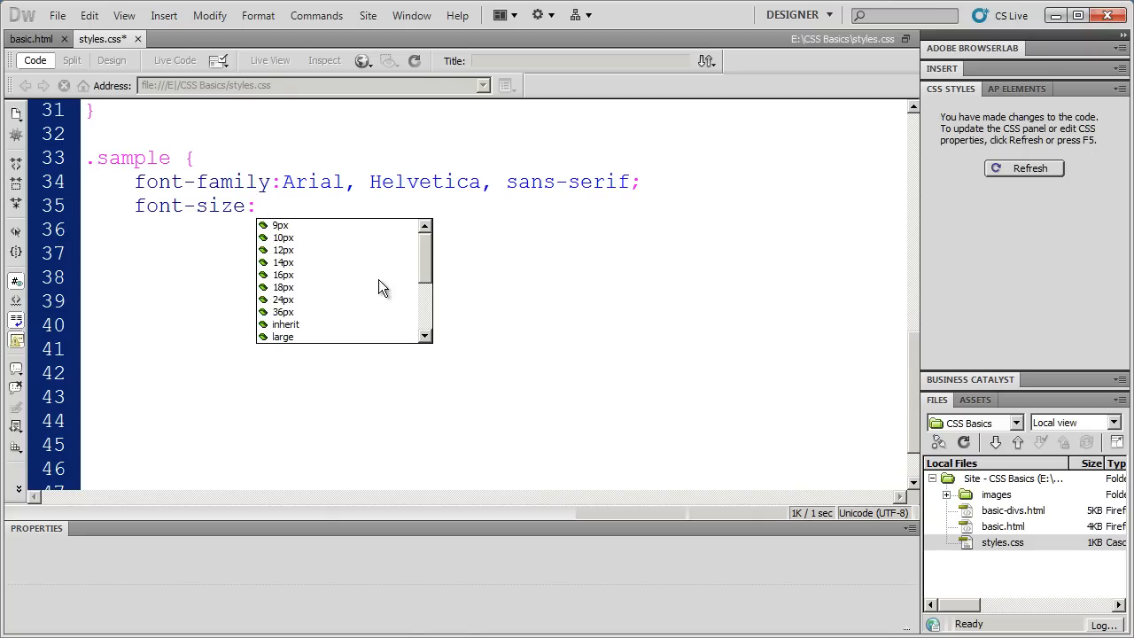
mouse_move(270, 273)
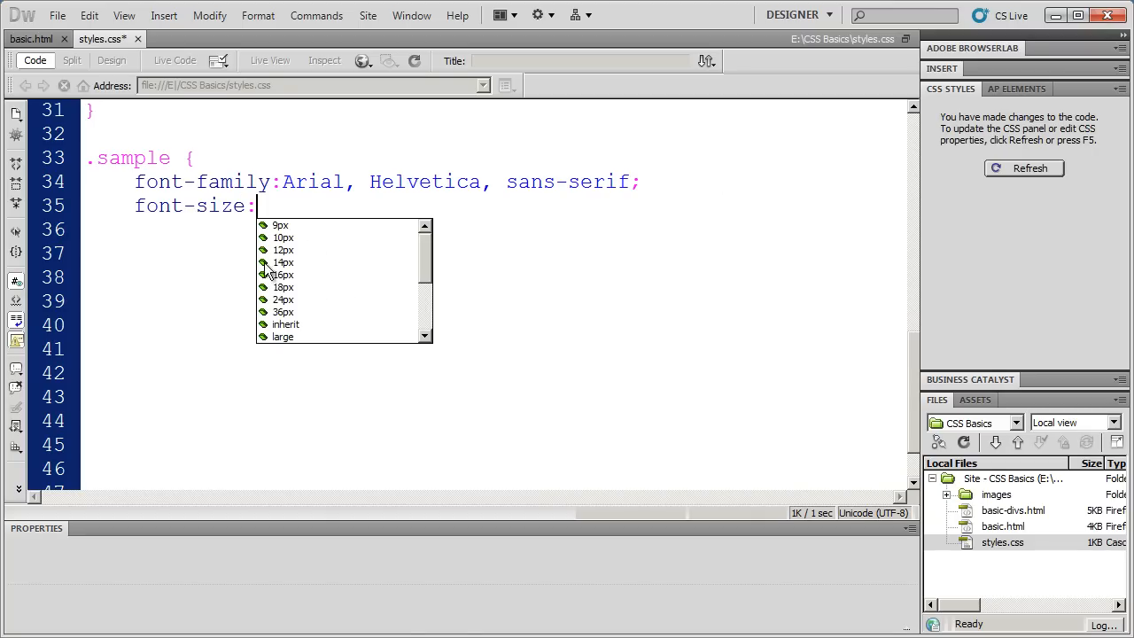
mouse_move(355, 303)
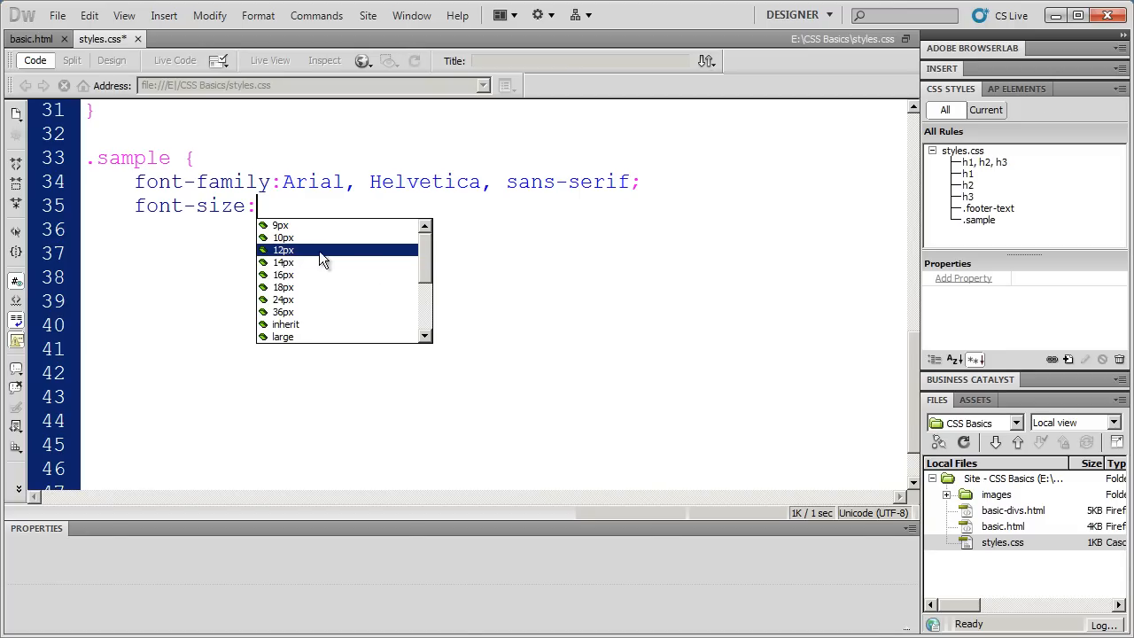
click(284, 248)
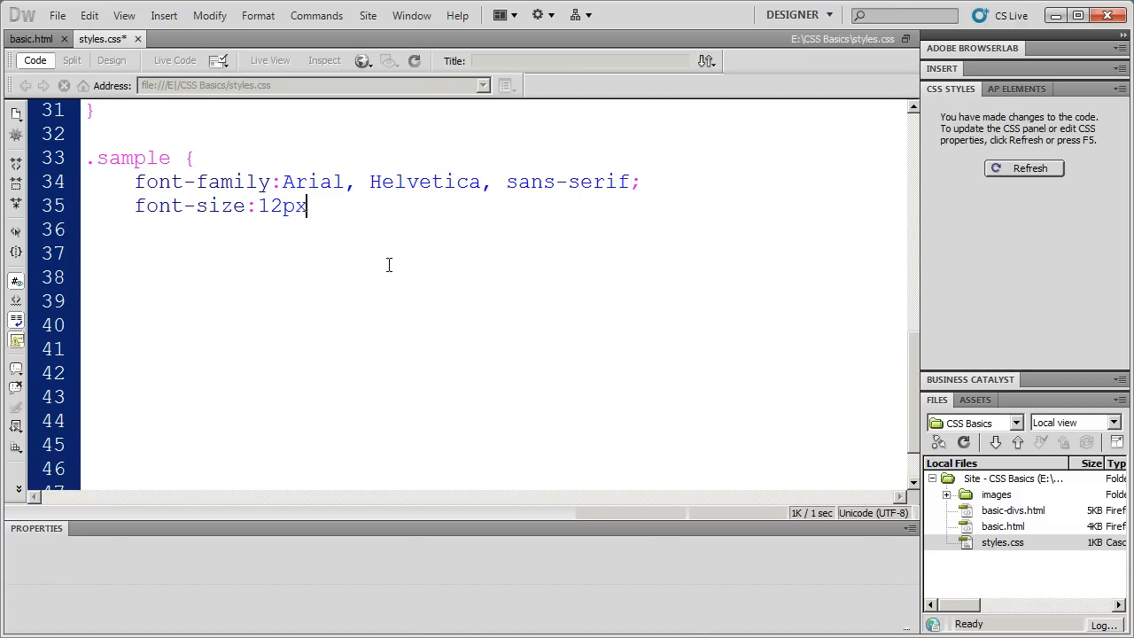
text(;)
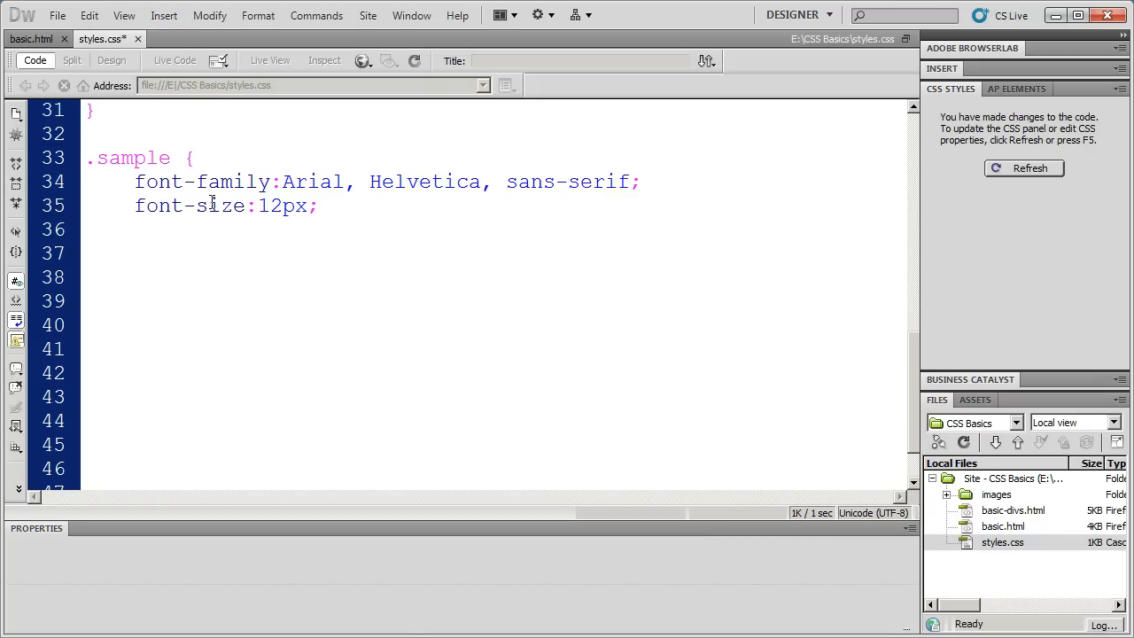
double_click(283, 205)
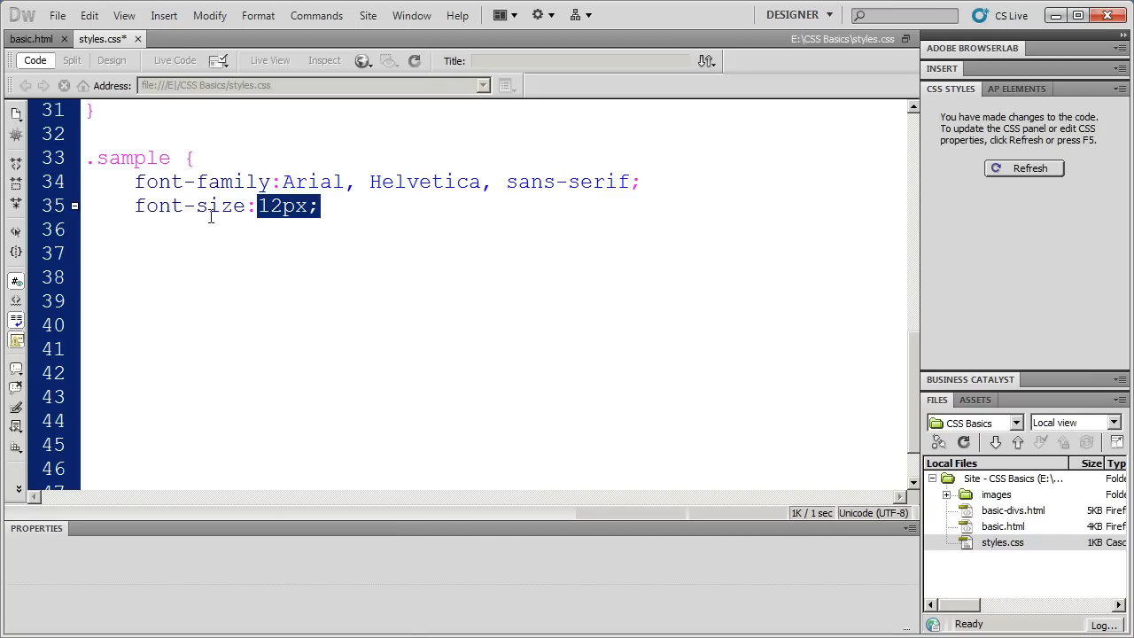
click(372, 205)
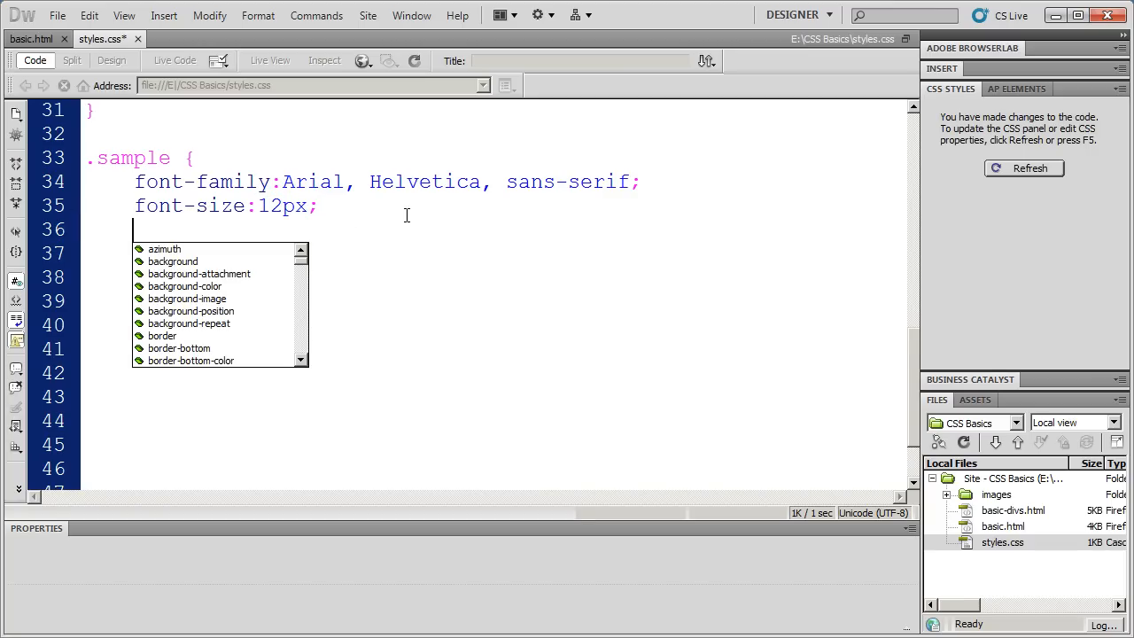
Step: Add font-weight:bold; to the .sample rule, choosing bold from the code hints
text(font)
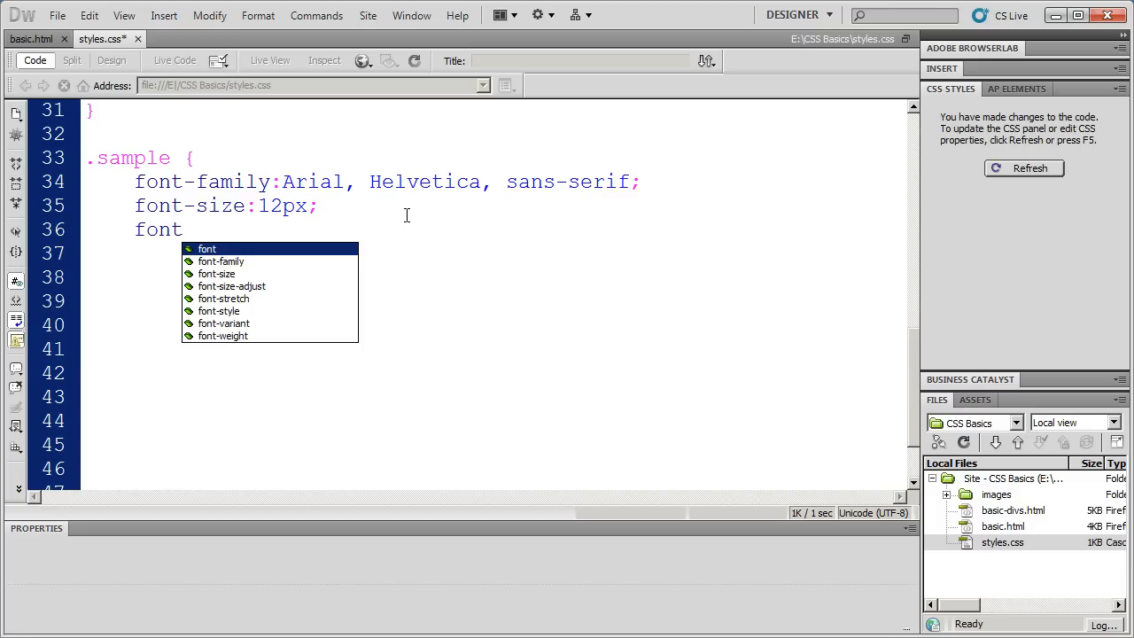
mouse_move(273, 329)
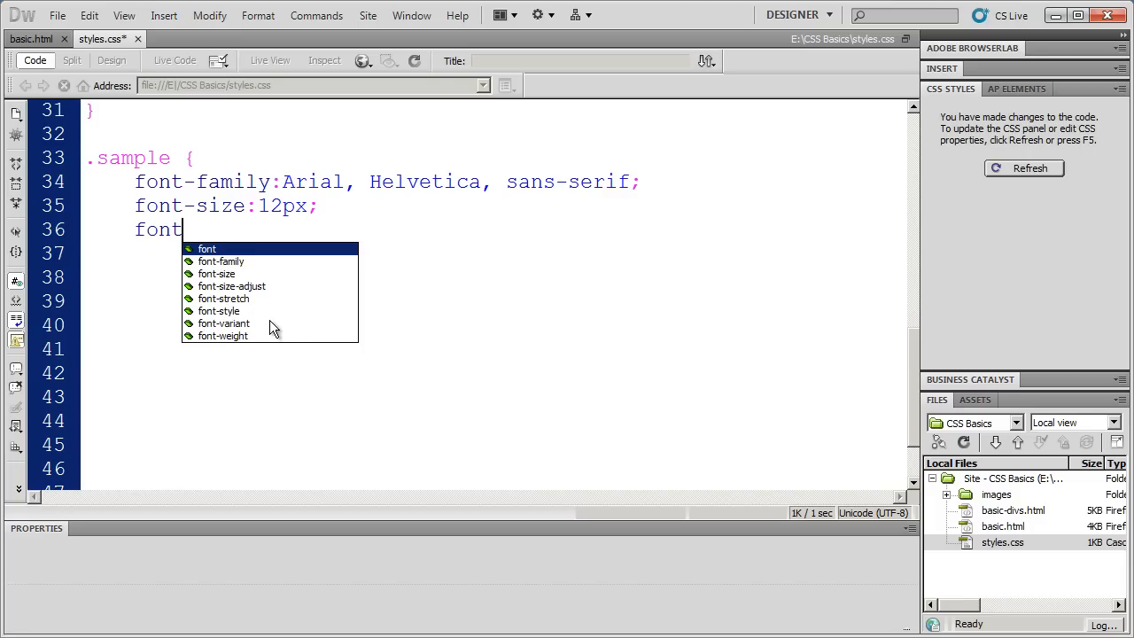
mouse_move(213, 340)
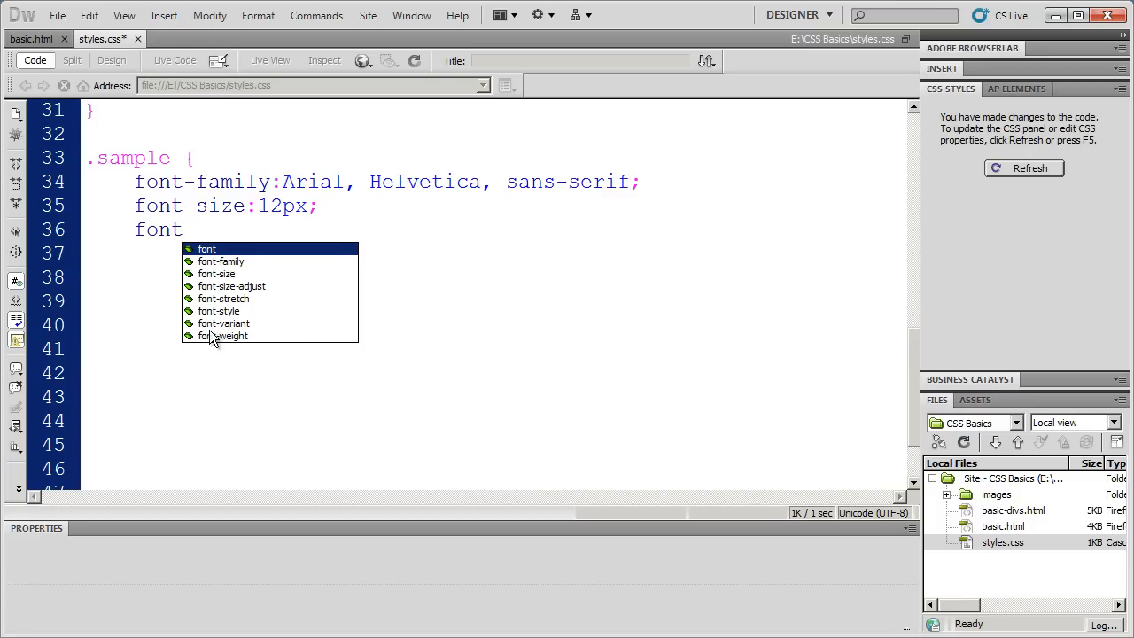
mouse_move(270, 305)
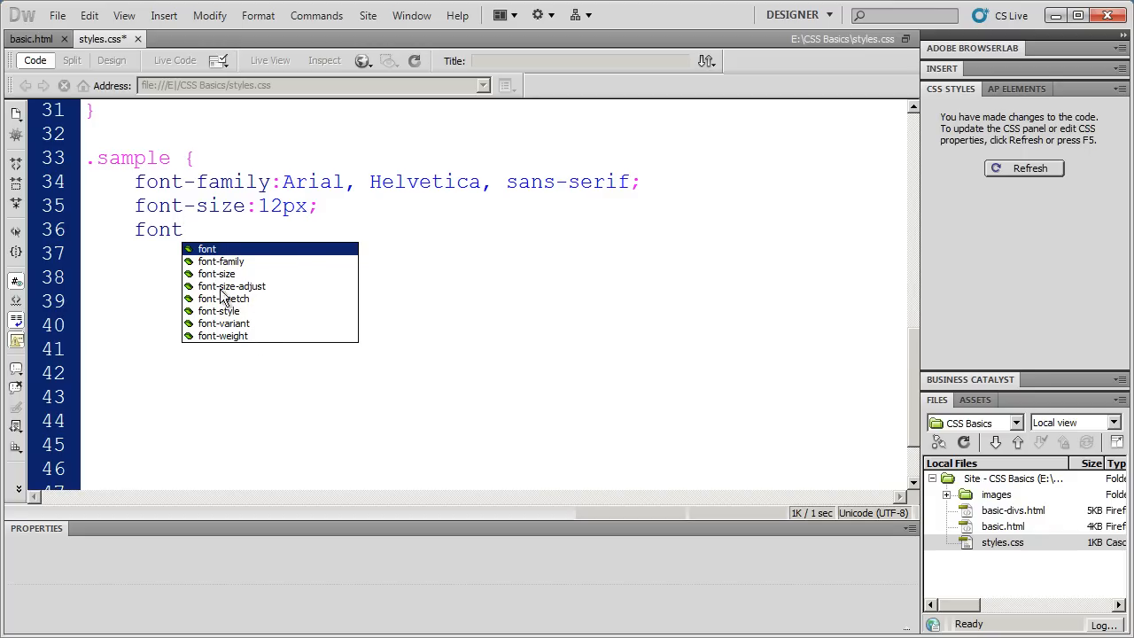
mouse_move(219, 298)
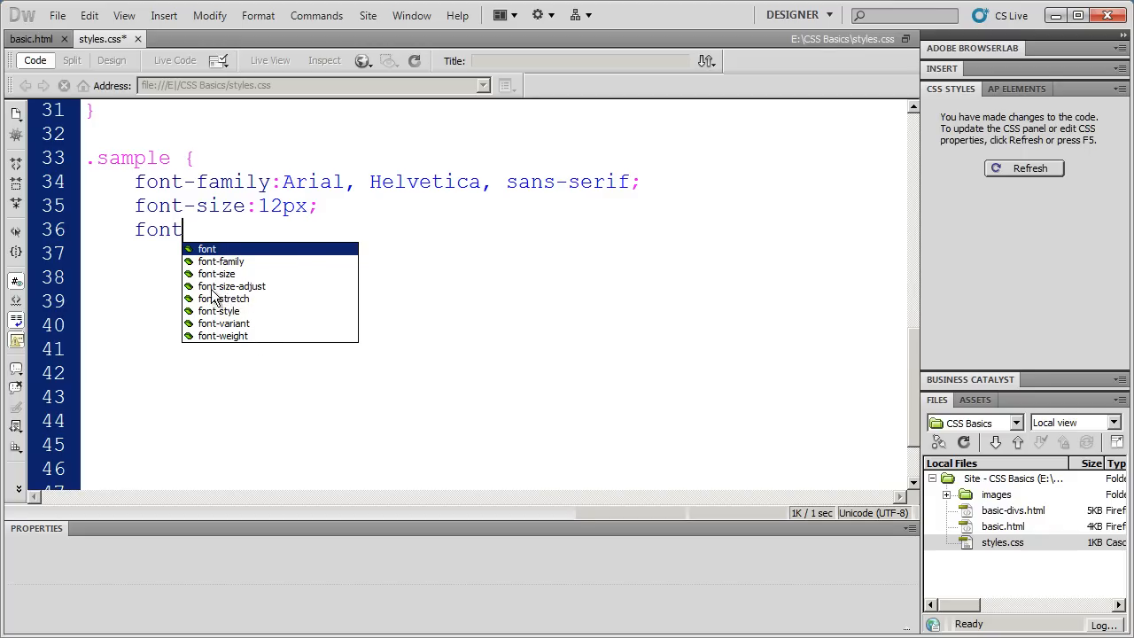
mouse_move(269, 301)
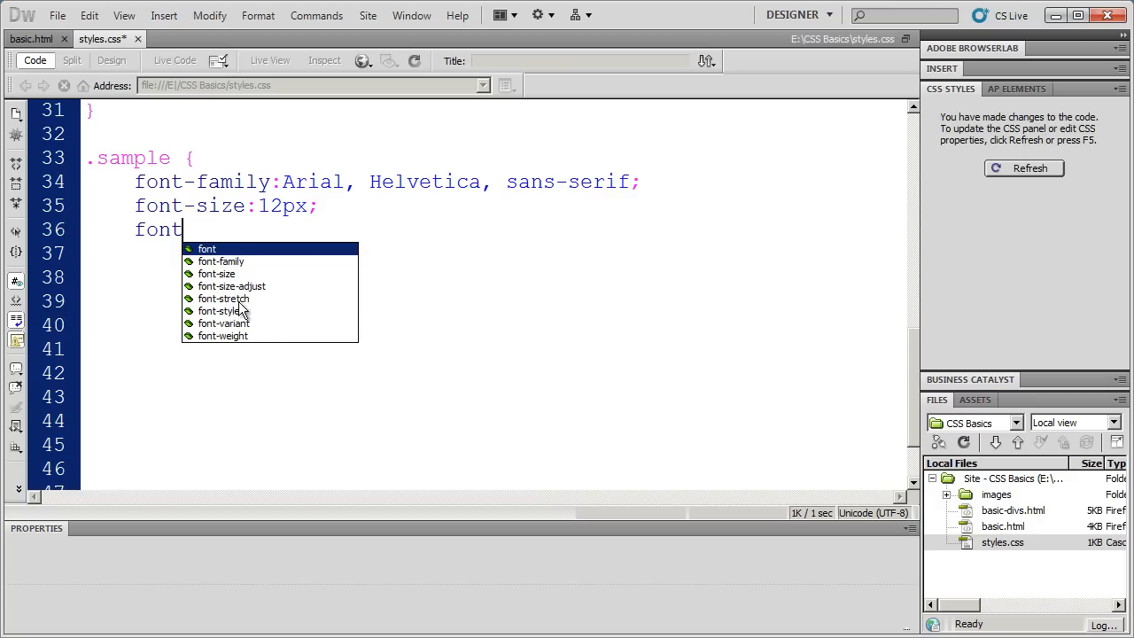
mouse_move(266, 326)
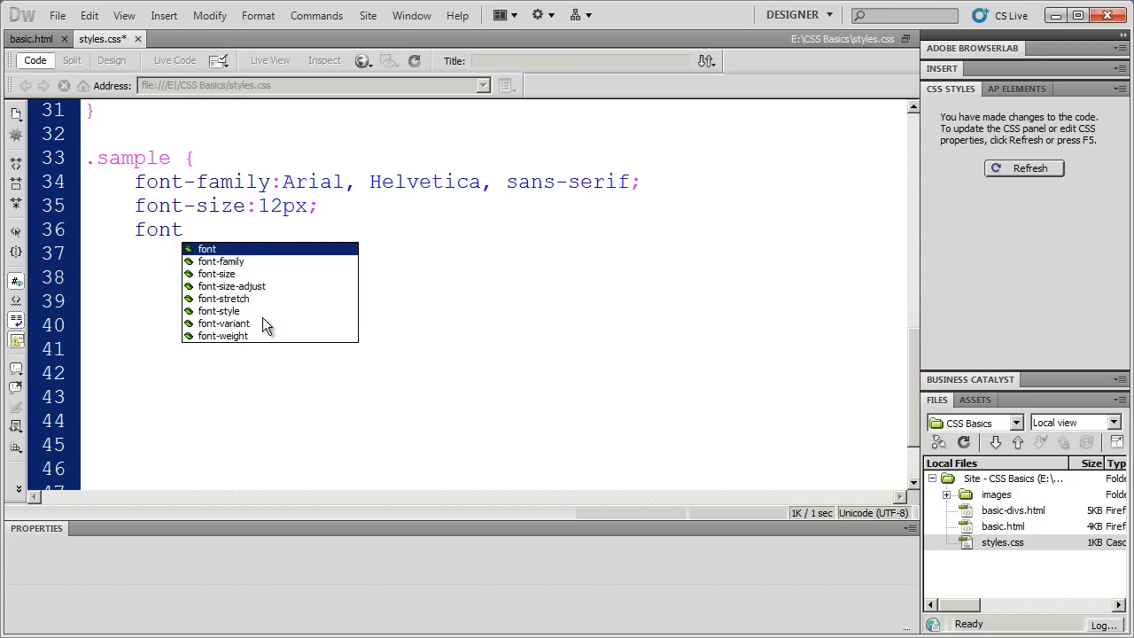
mouse_move(305, 340)
text(-weight:)
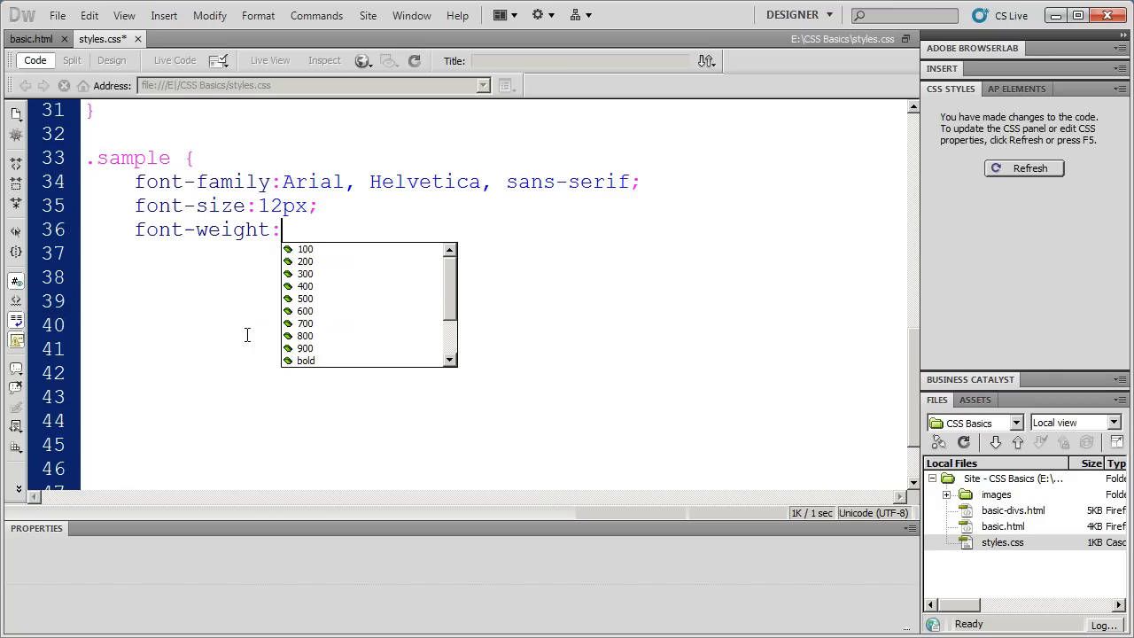
mouse_move(452, 305)
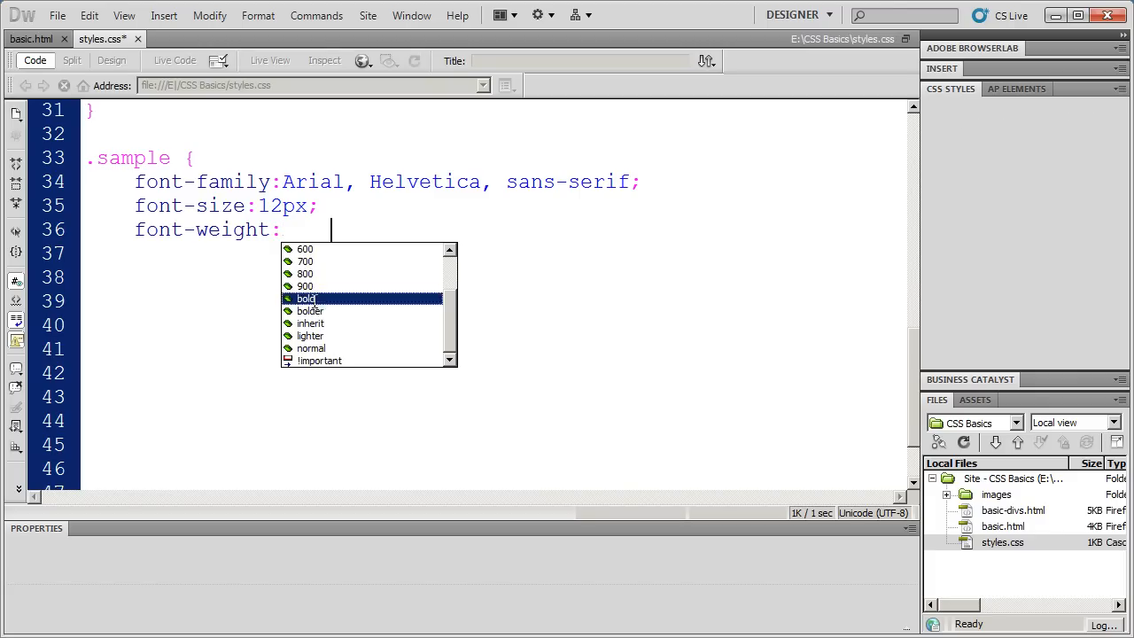
click(305, 297)
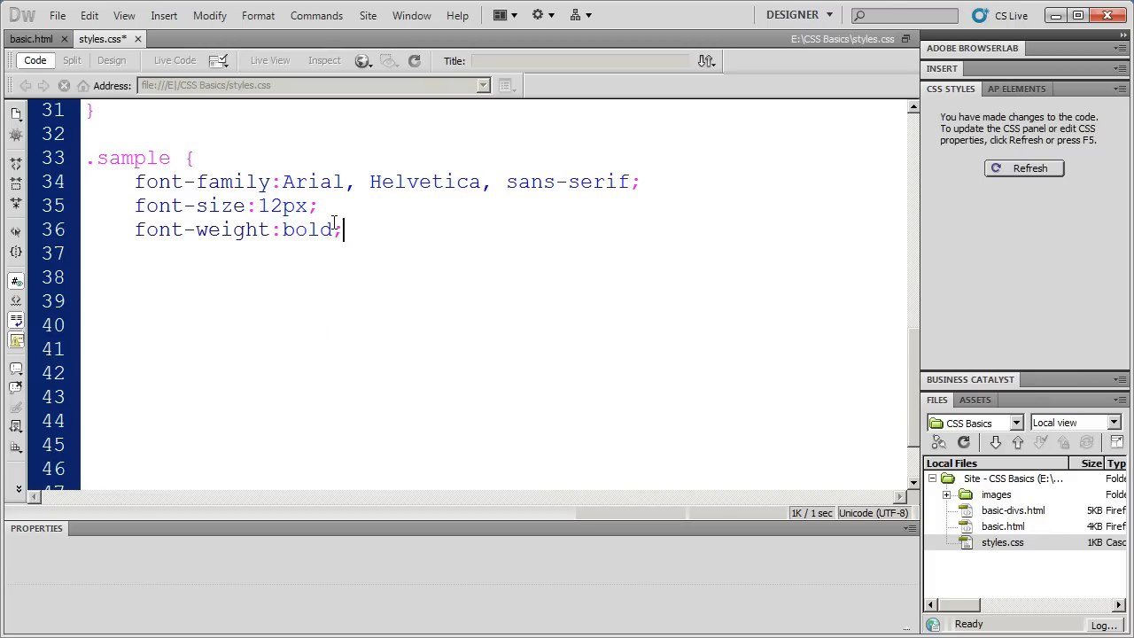
Step: Add font-style:italic; on the next line of the .sample rule
text(font-)
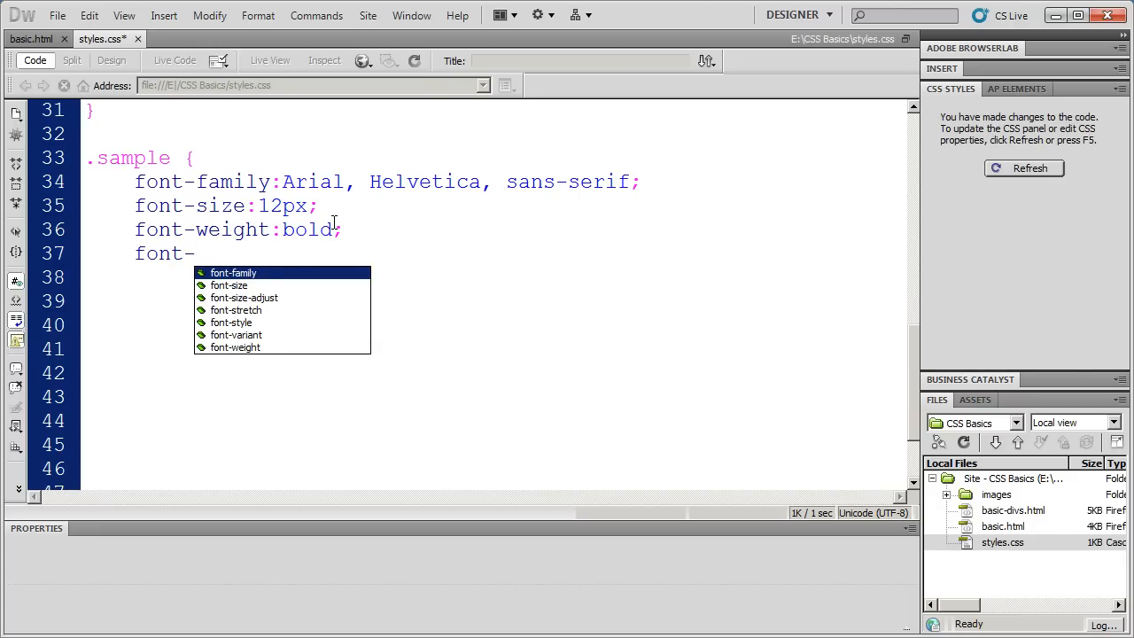
text(style:italic)
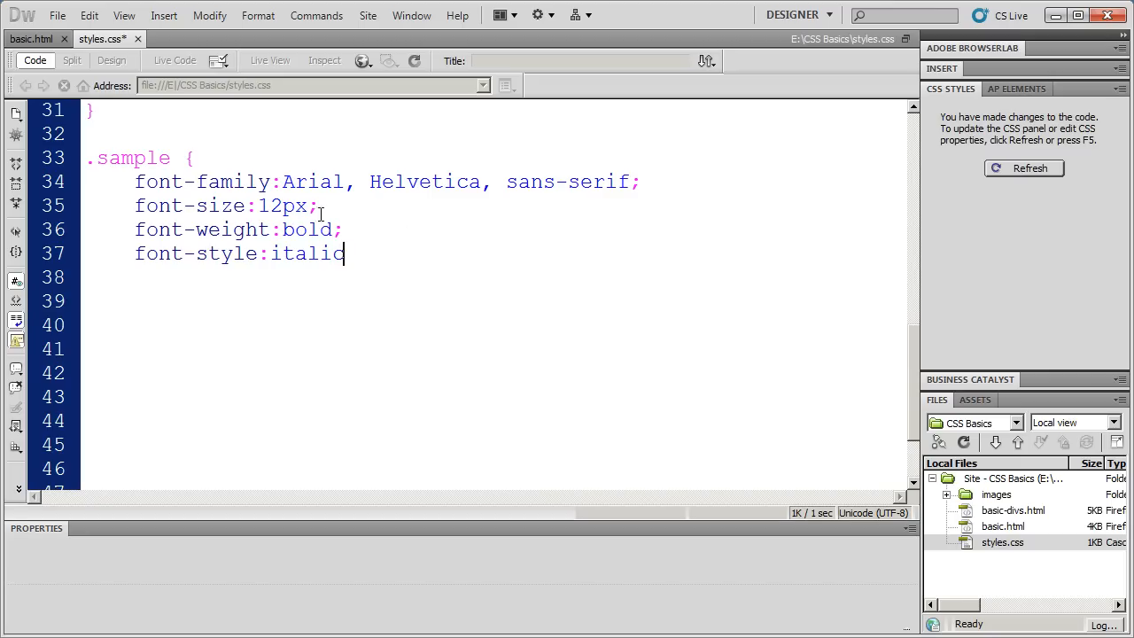
drag(135, 228, 347, 253)
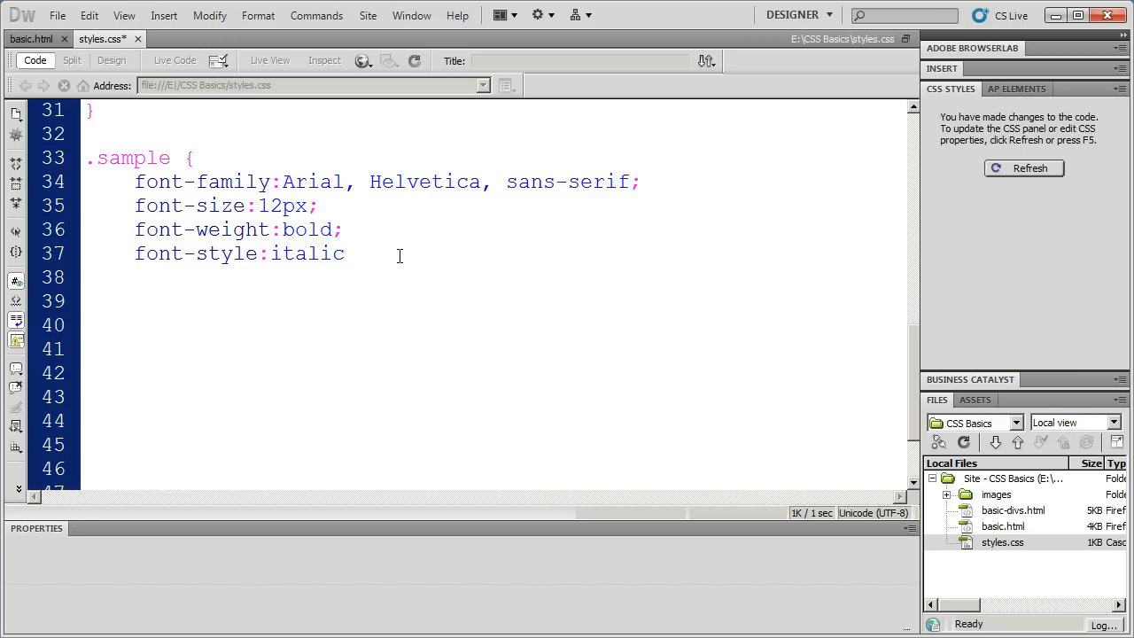
click(343, 253)
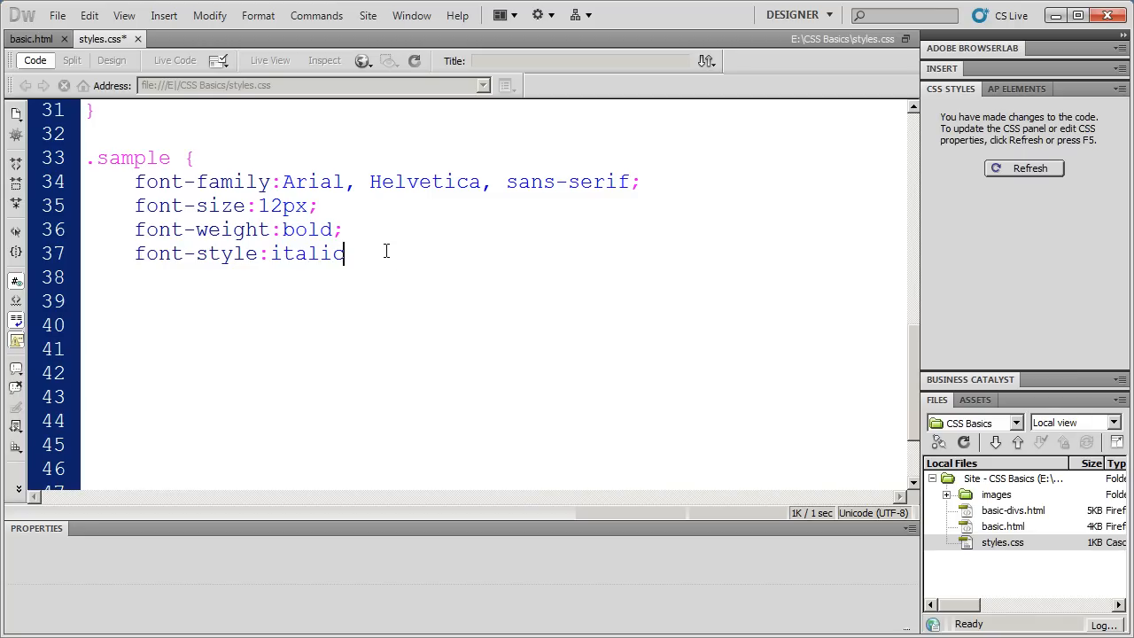
text(;)
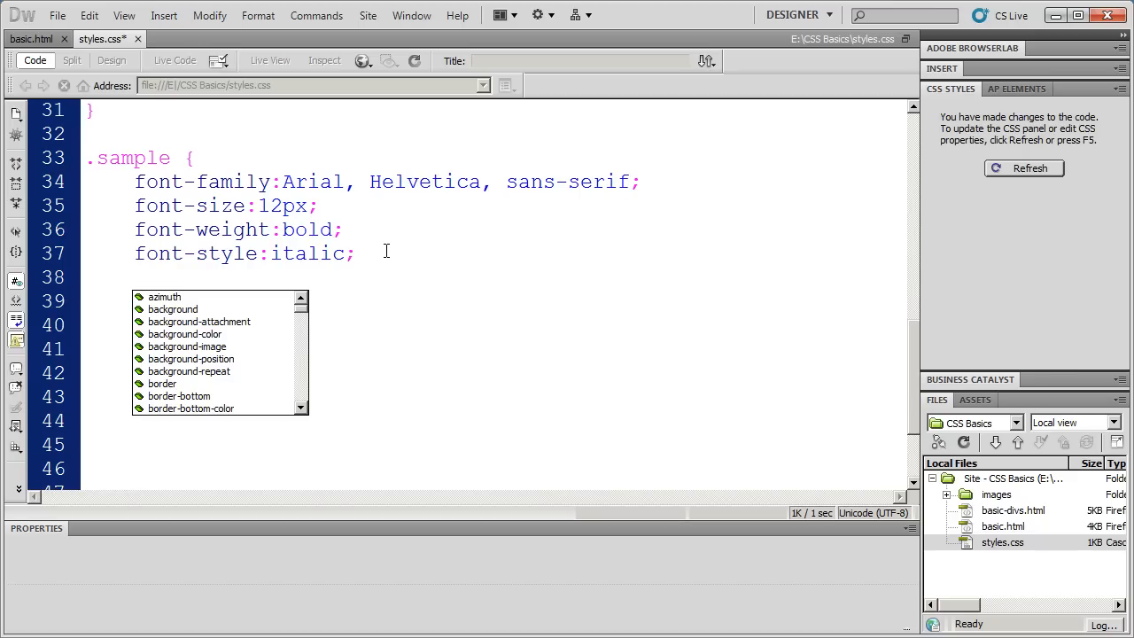
Step: Finish the .sample rule with color:#00F; and its closing brace, then move to basic.html
text(color:)
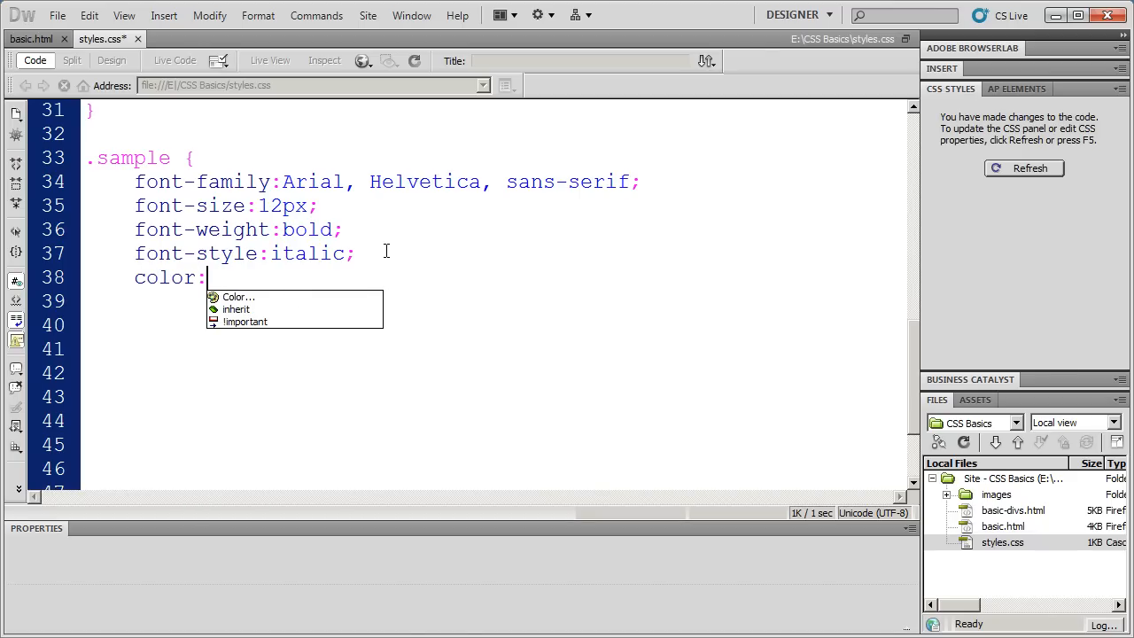
click(238, 297)
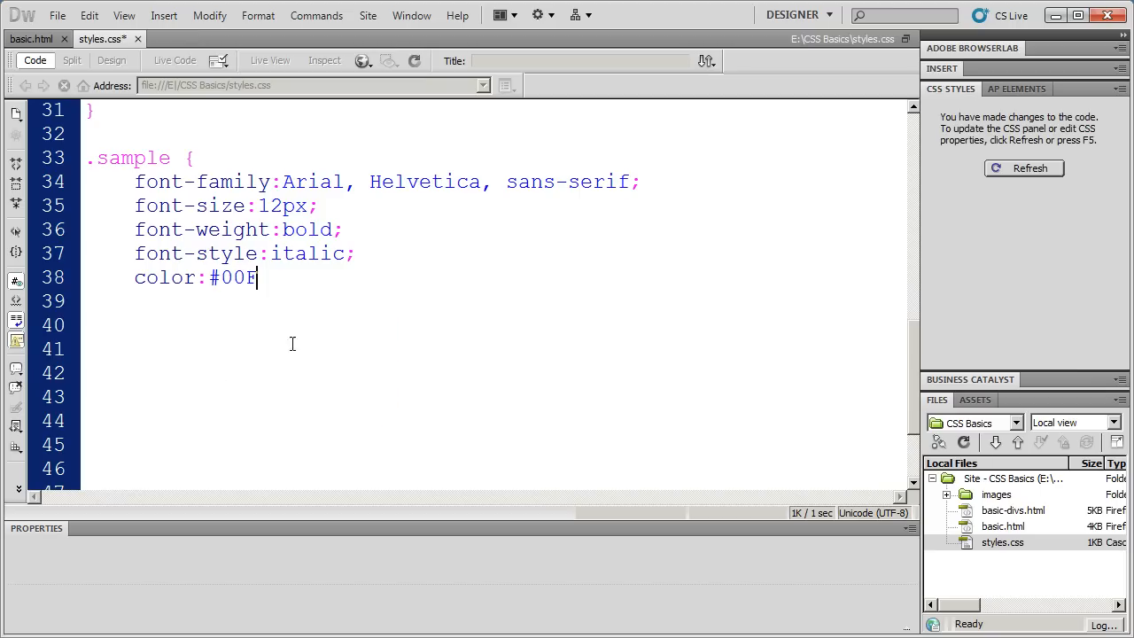
text(;)
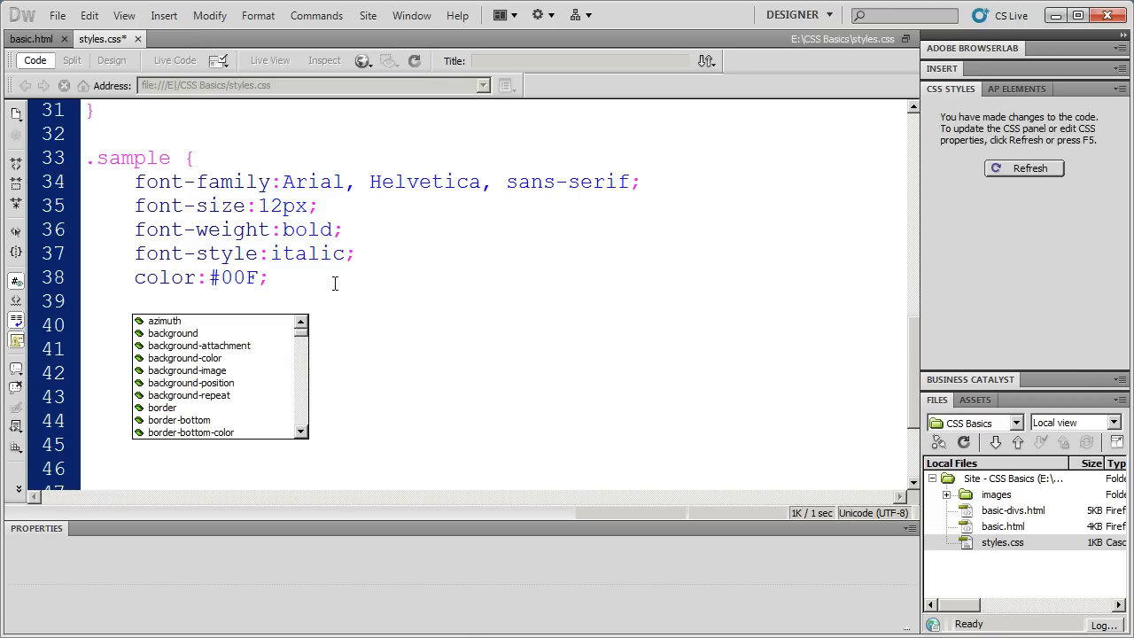
key(Escape)
text(})
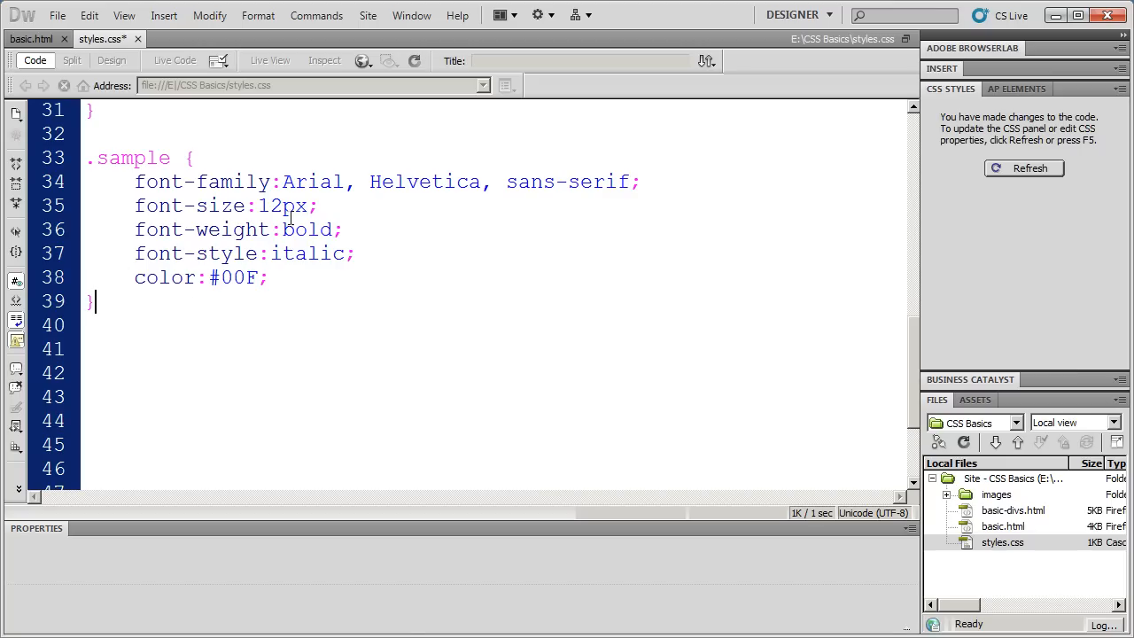
click(57, 14)
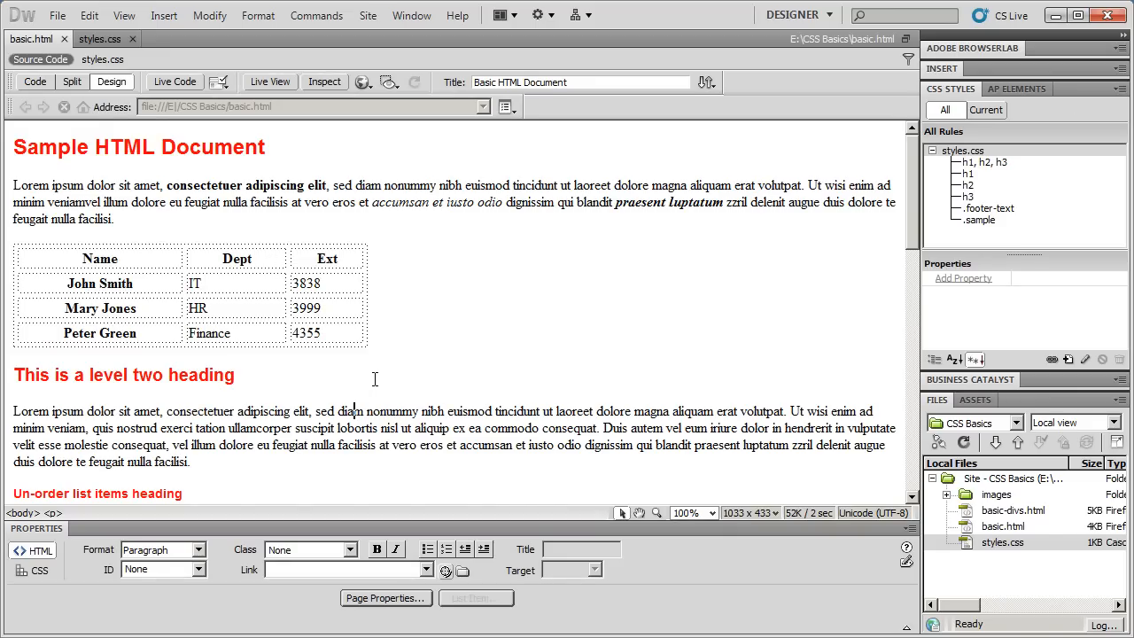
Step: Add the paragraph 'This is some new text' above the staff table and assign it the sample class
scroll(down, 3)
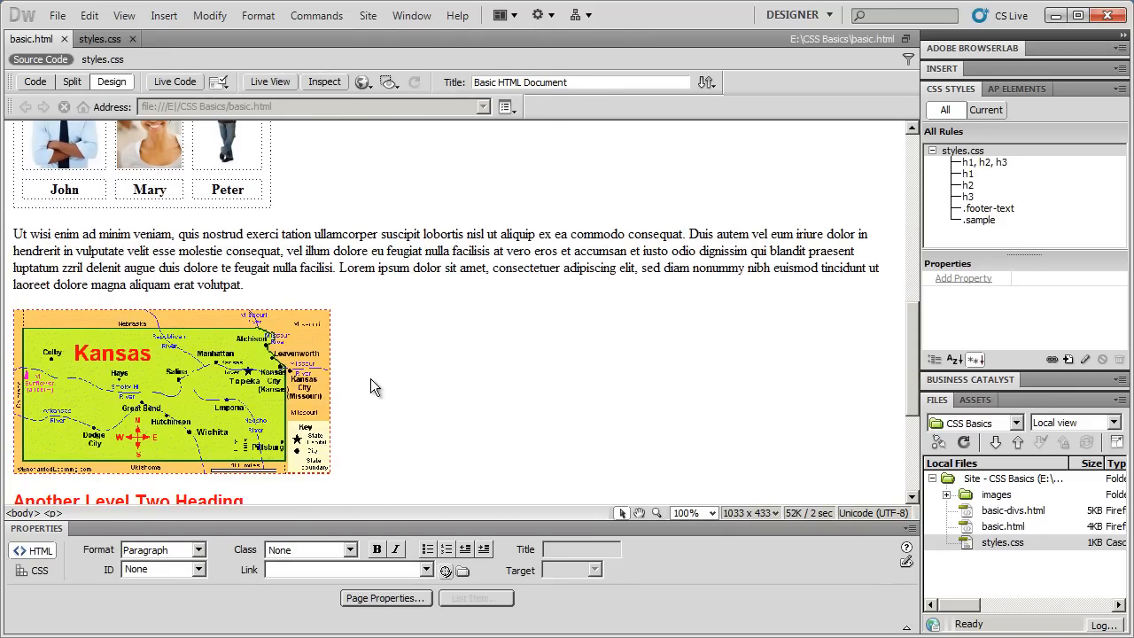
scroll(up, 3)
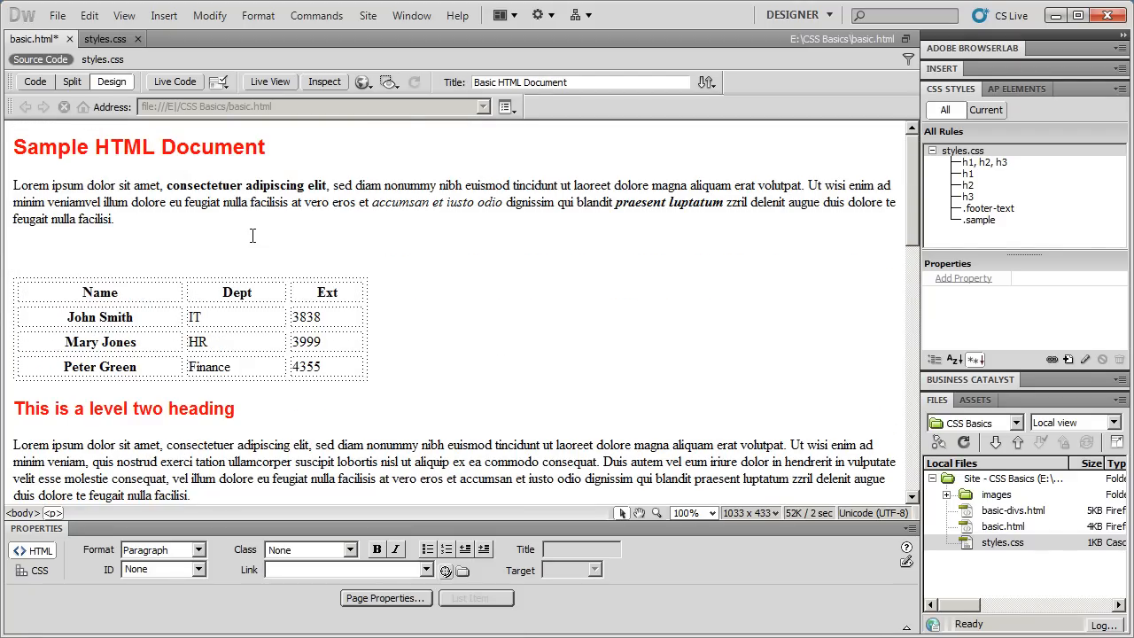
text(This is)
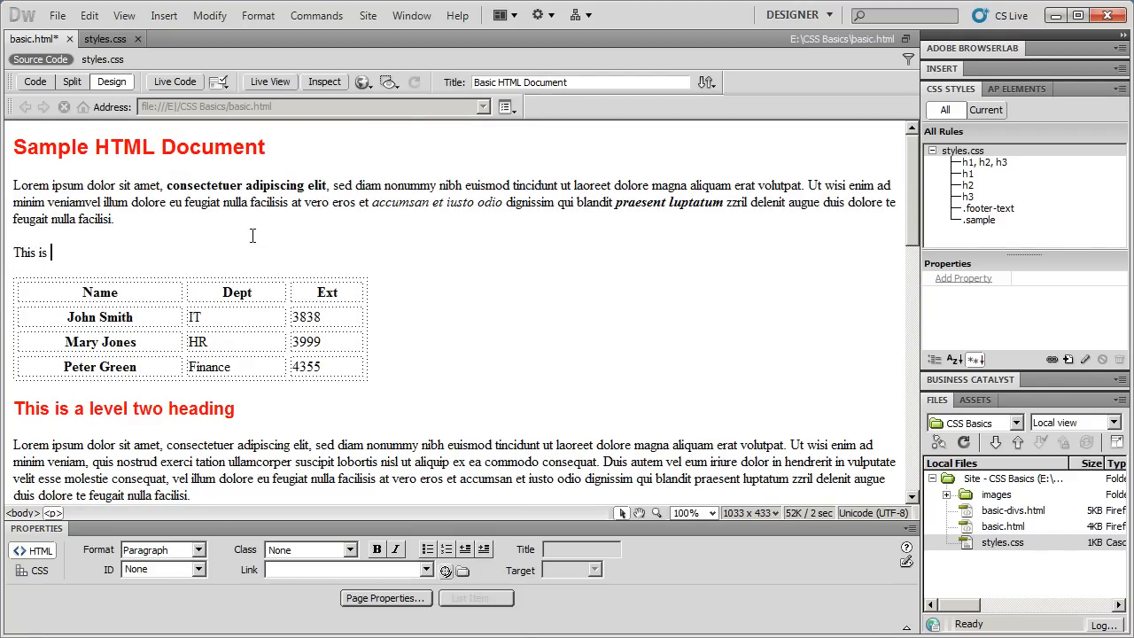
text(some new text)
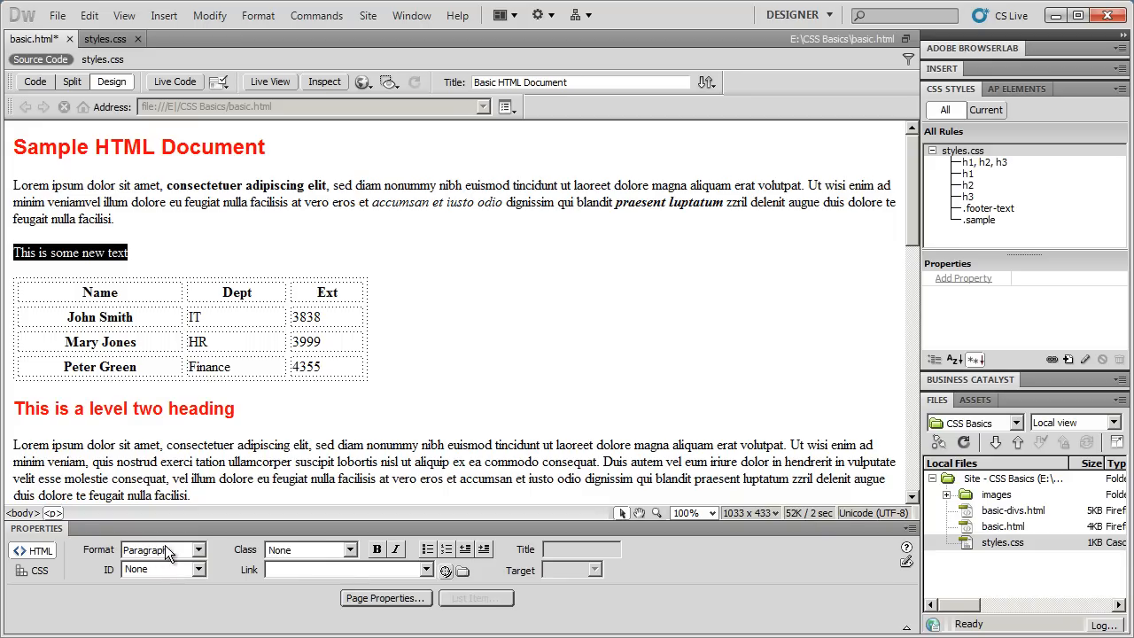
click(310, 549)
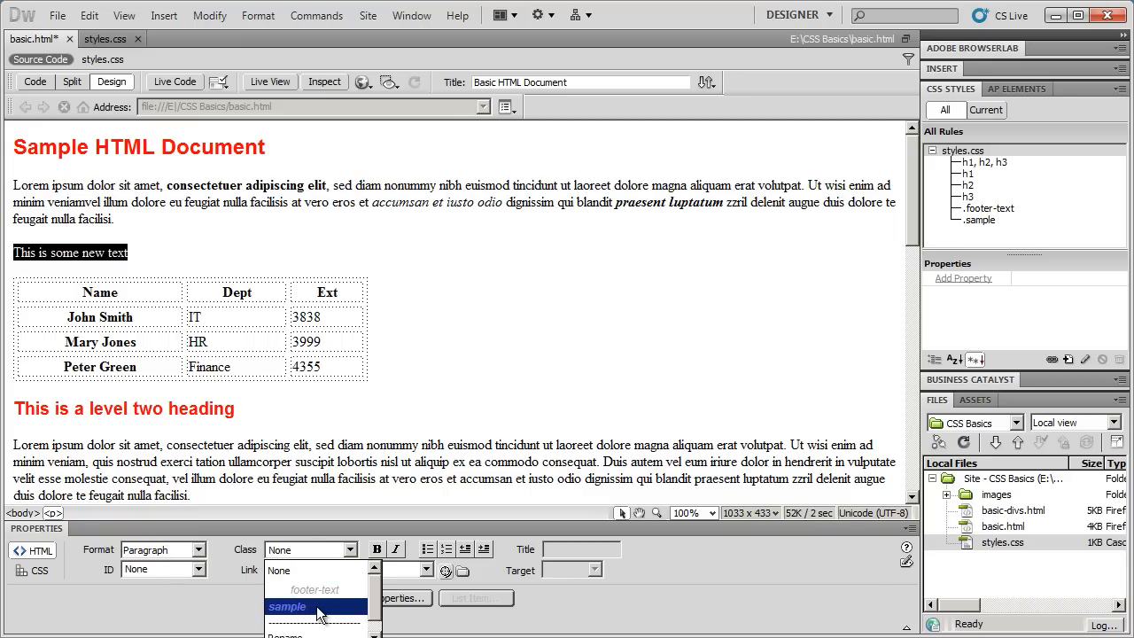
click(287, 606)
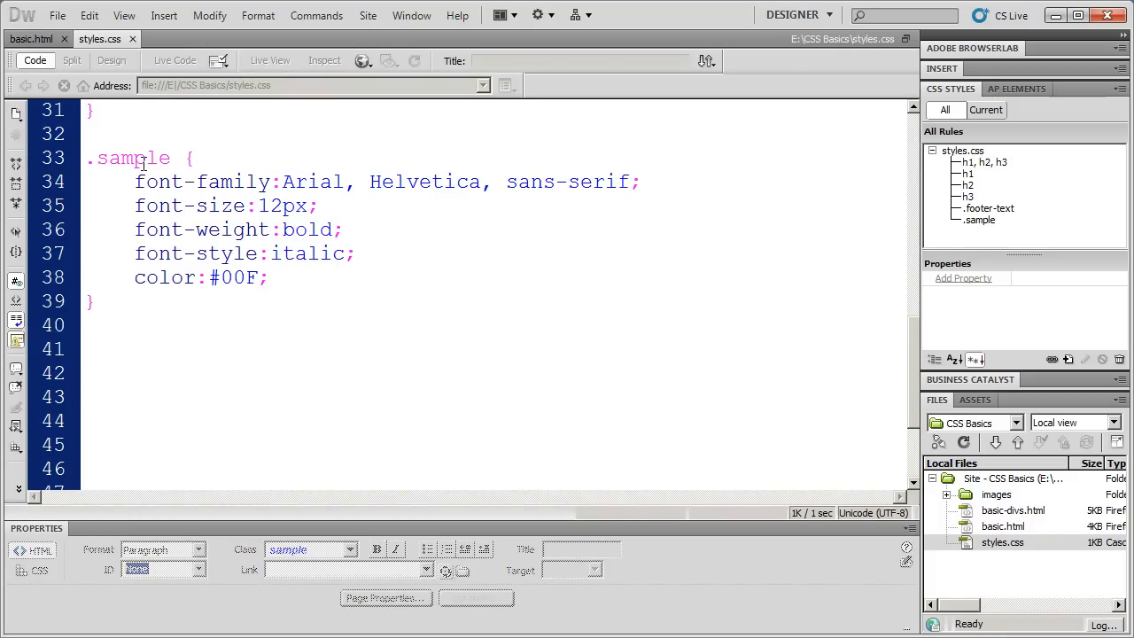
Step: Show the .sample rule's properties and highlight its 12px size and color #00F in the code
click(92, 301)
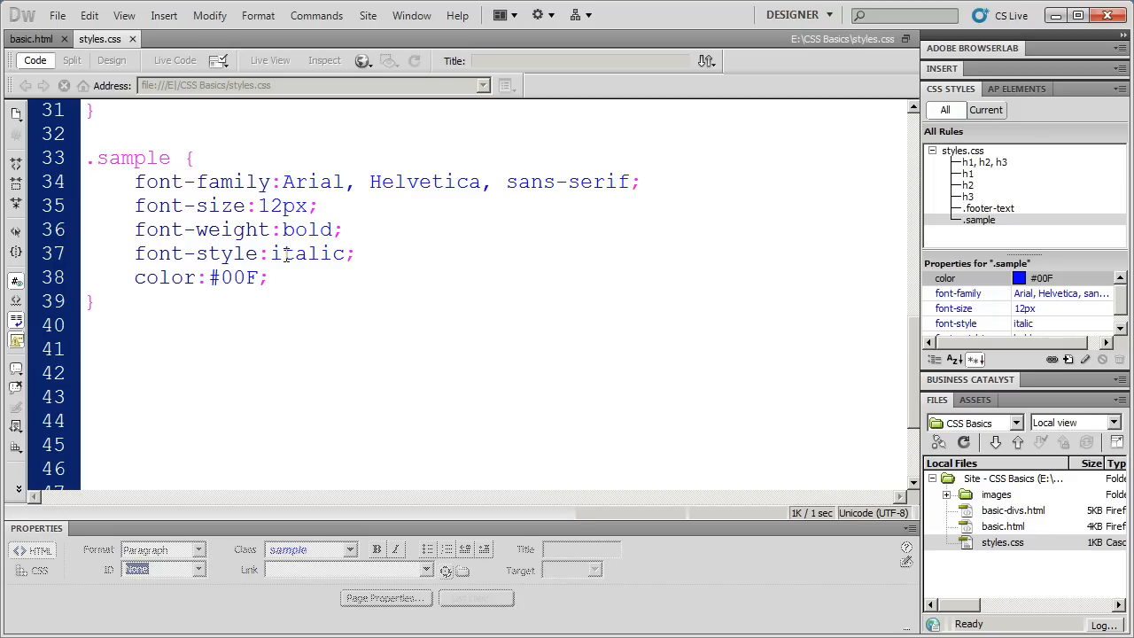
mouse_move(151, 277)
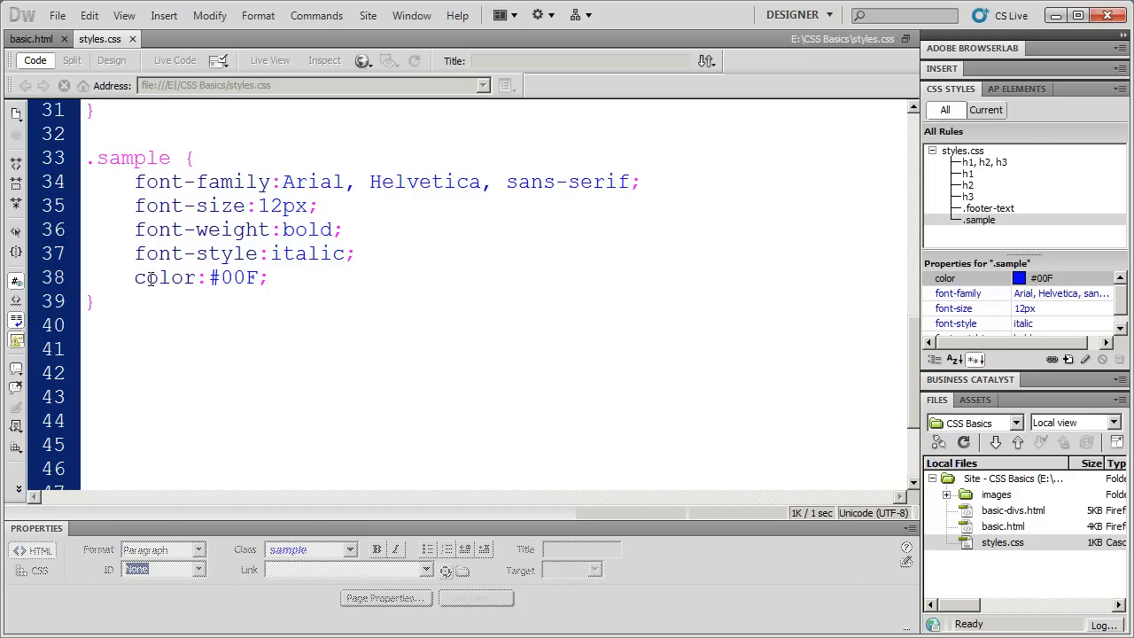
double_click(163, 276)
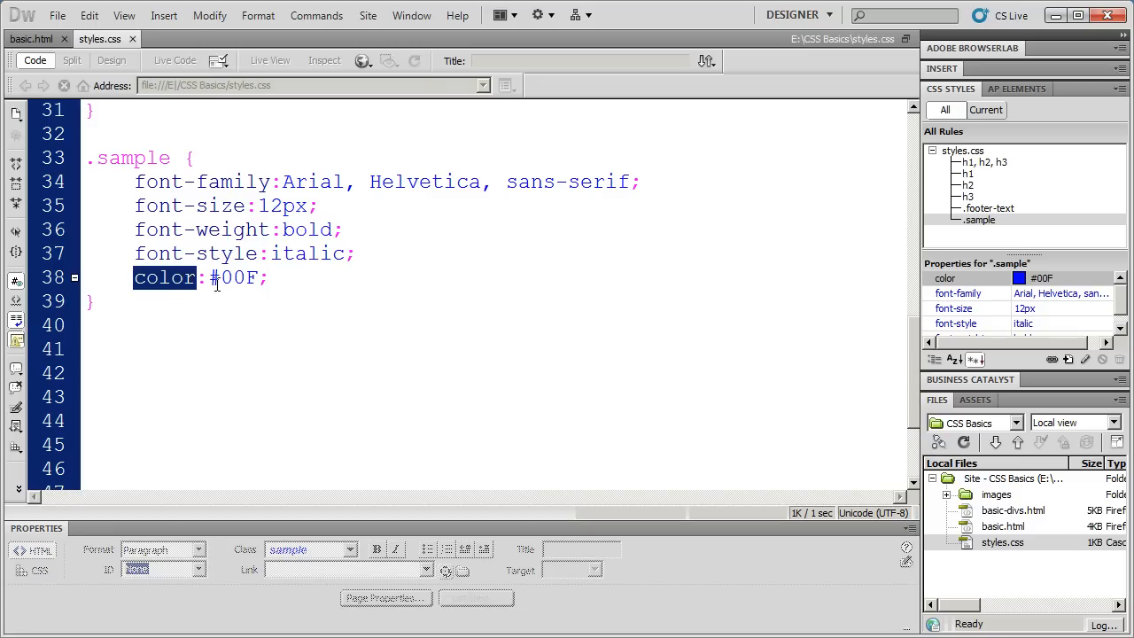
click(312, 276)
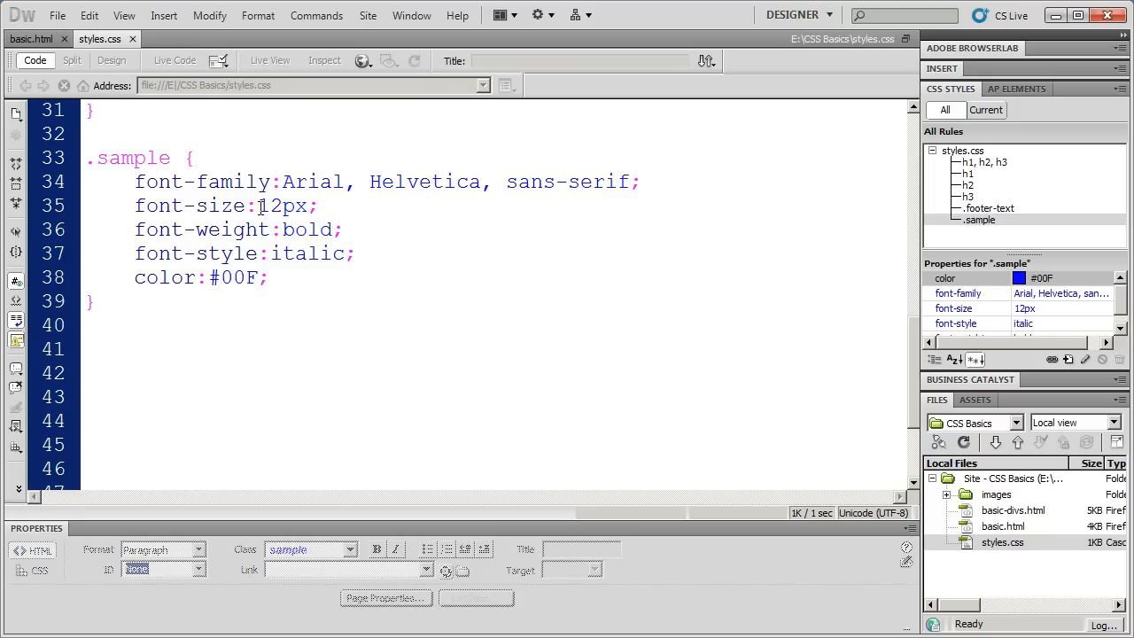
double_click(283, 205)
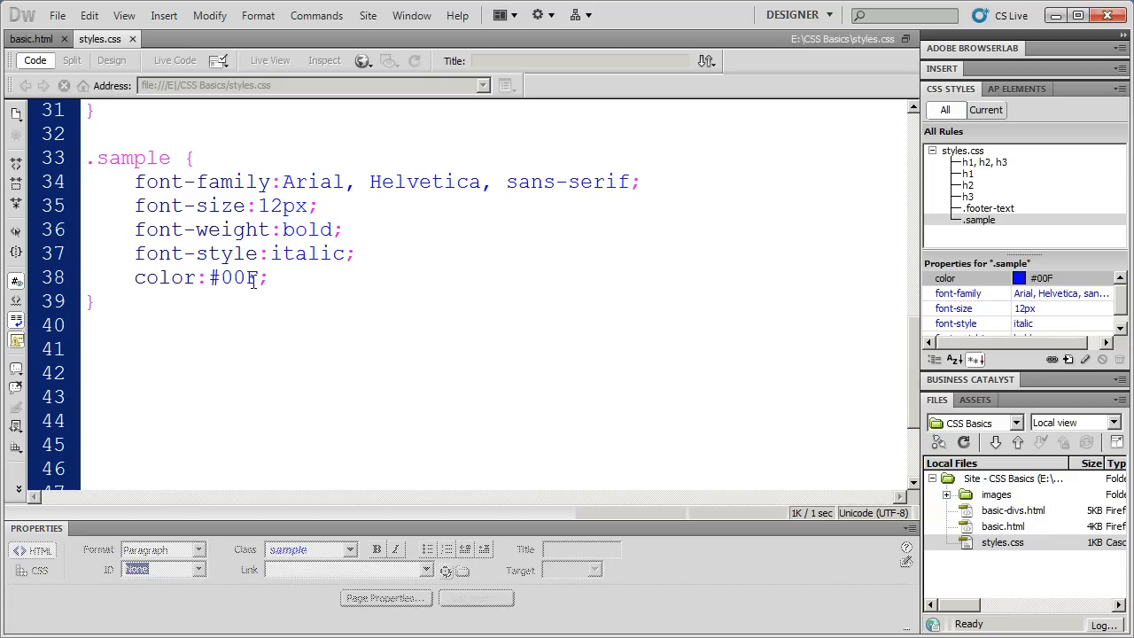
double_click(234, 276)
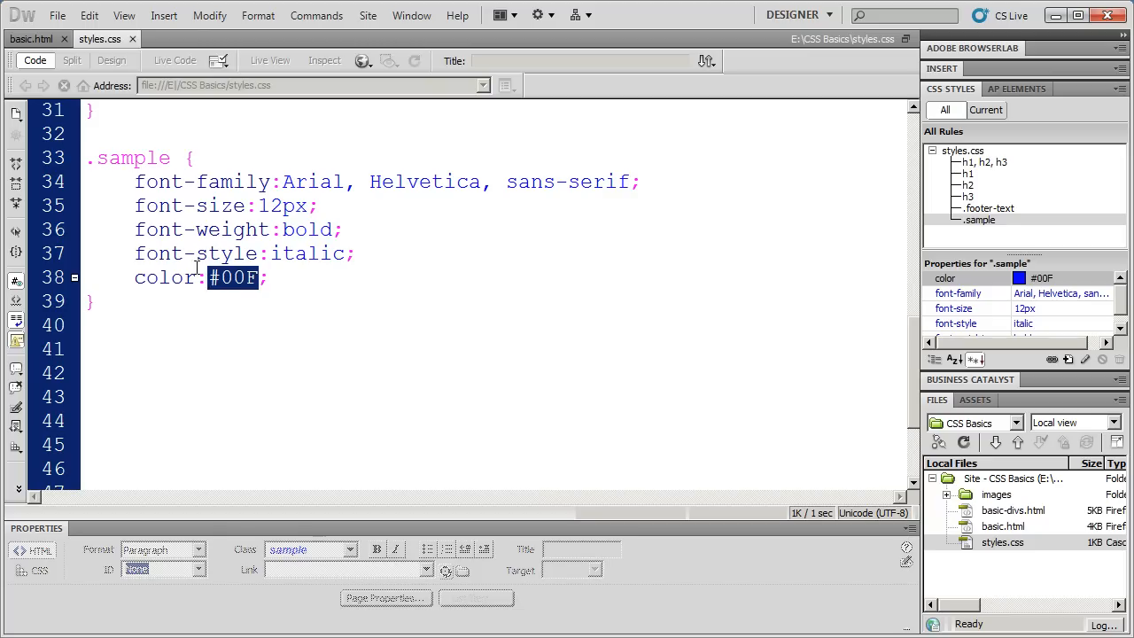
mouse_move(237, 288)
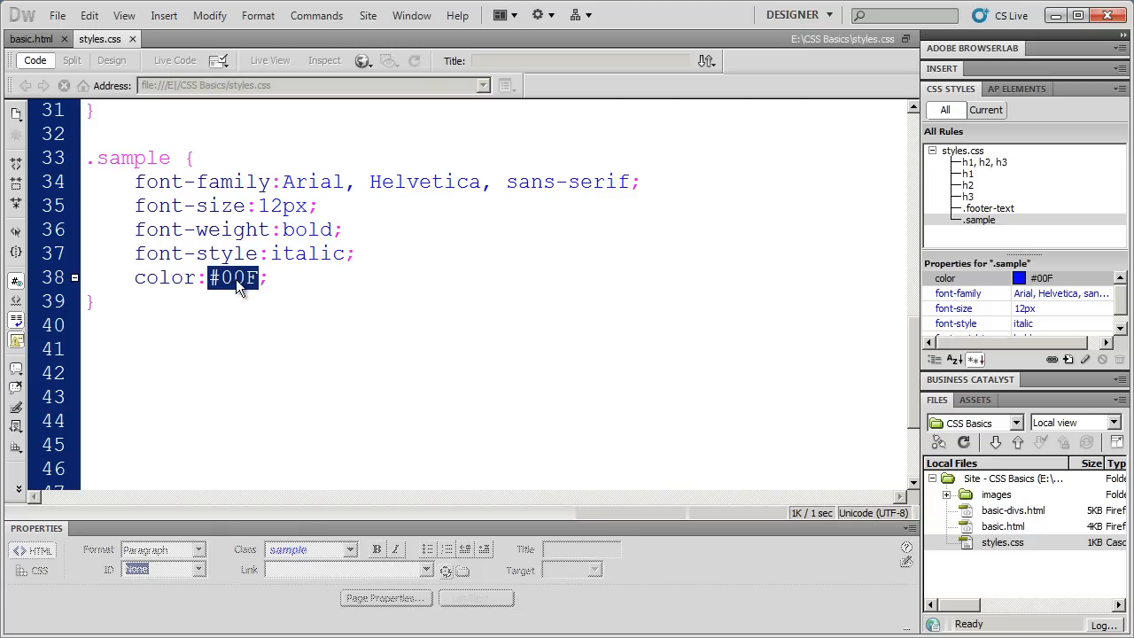